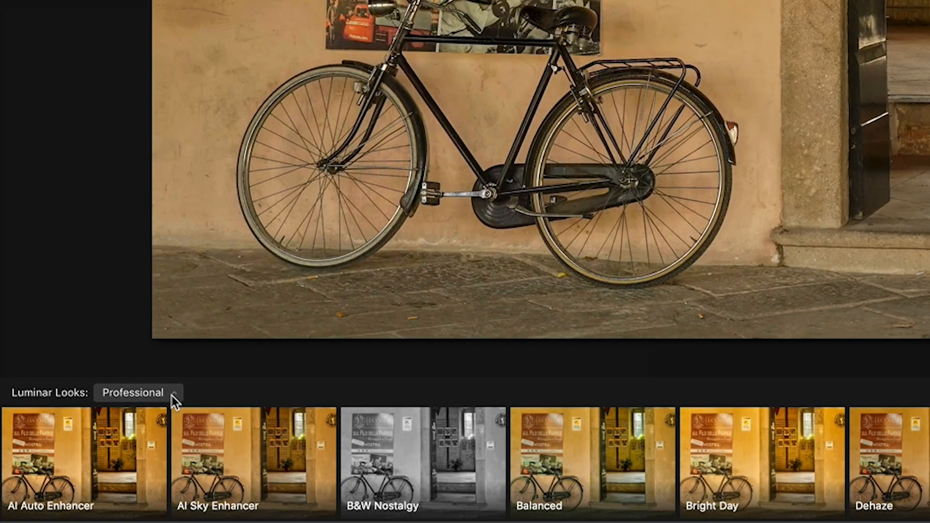
Switch the Luminar Looks category to Professional
left_click(132, 393)
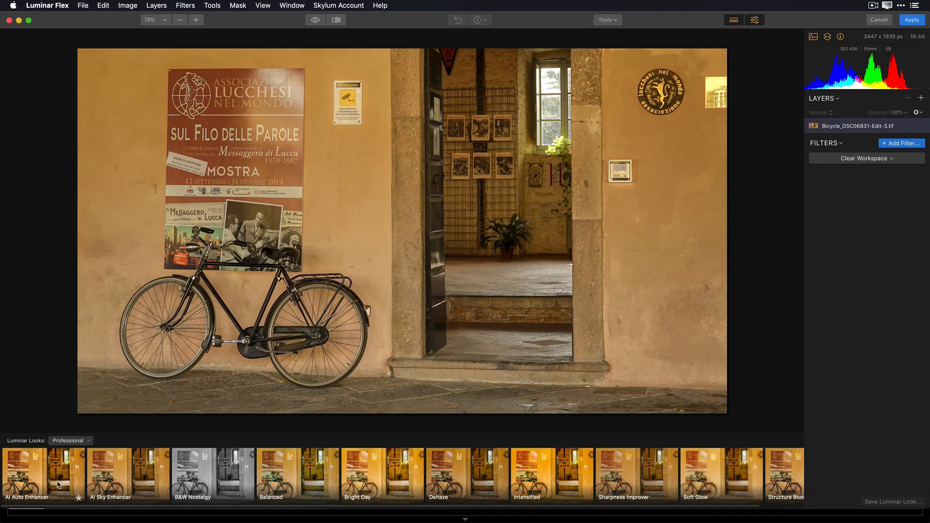
Try the AI Auto Enhancer, B&W Nostalgy and Bright Day looks, ending on Sharpness Improver
left_click(43, 475)
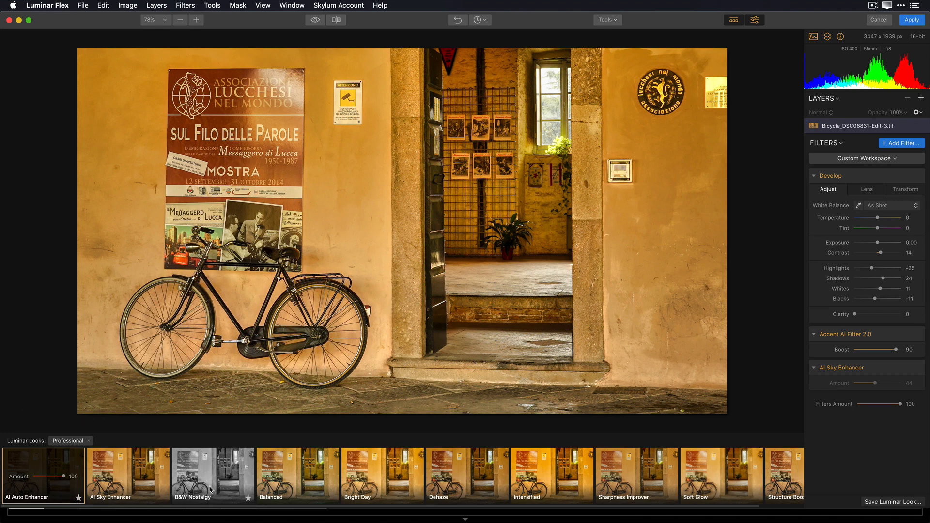
left_click(213, 475)
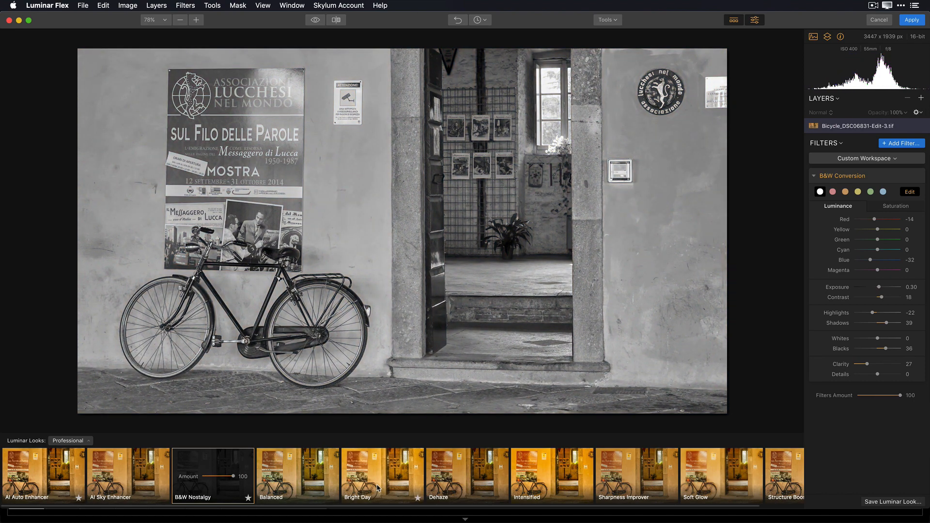
left_click(382, 475)
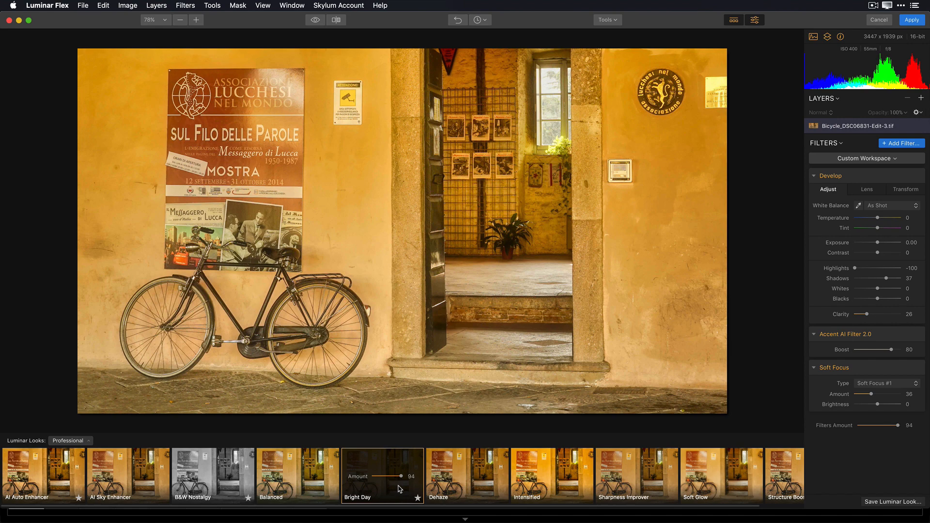
left_click(636, 475)
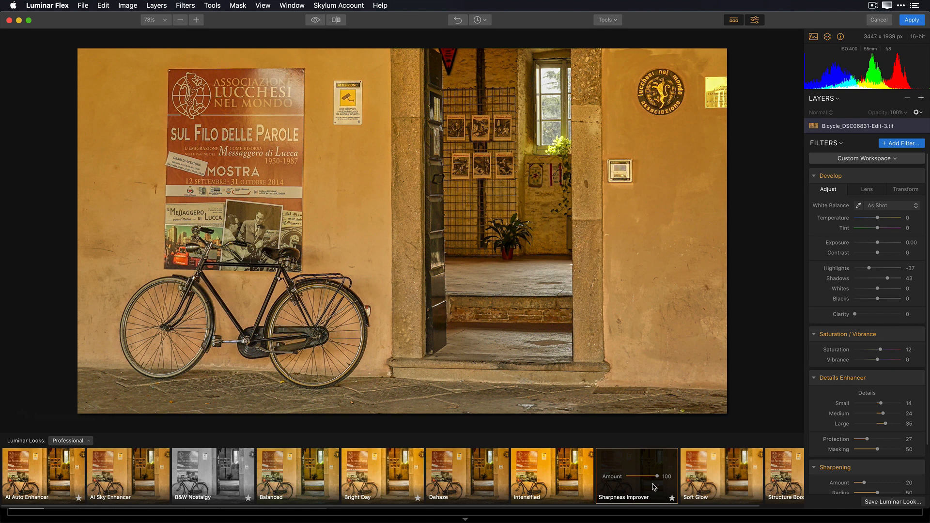
mouse_move(784, 491)
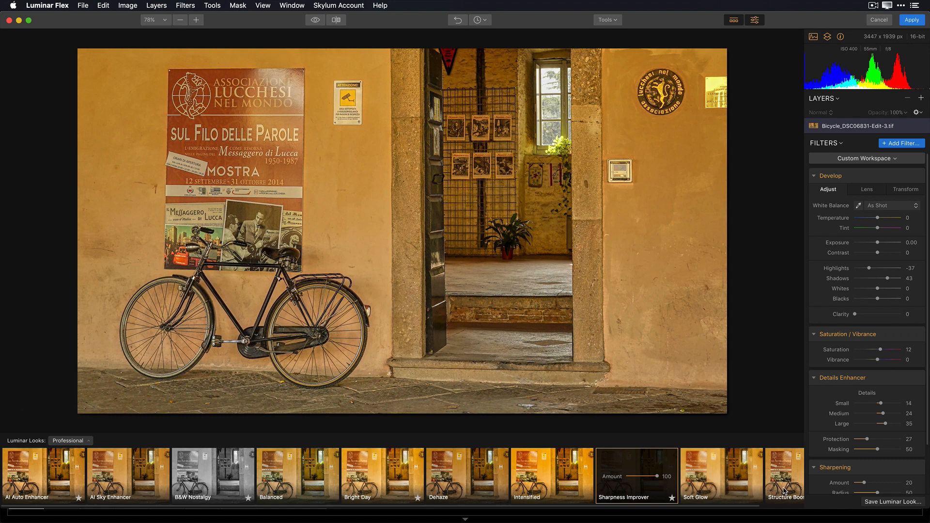
Apply the Structure Booster look in place of Sharpness Improver
left_click(784, 475)
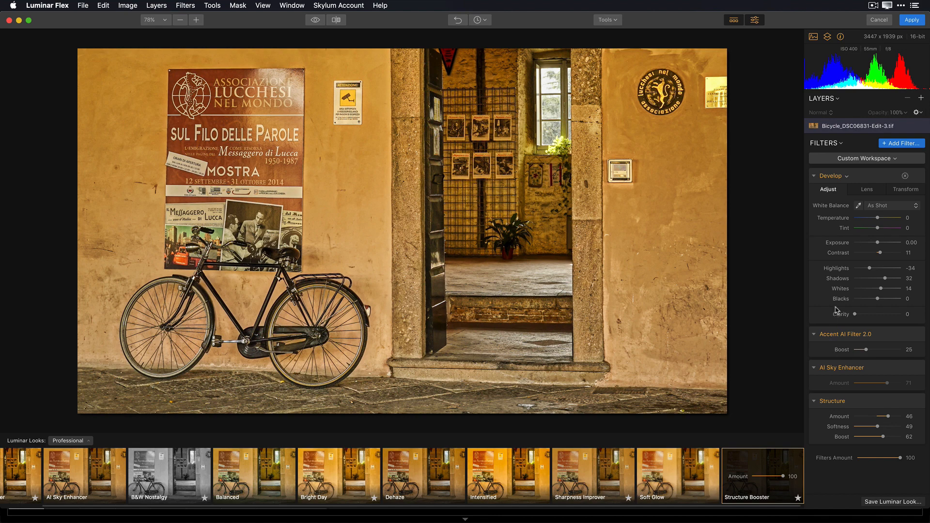
mouse_move(829, 319)
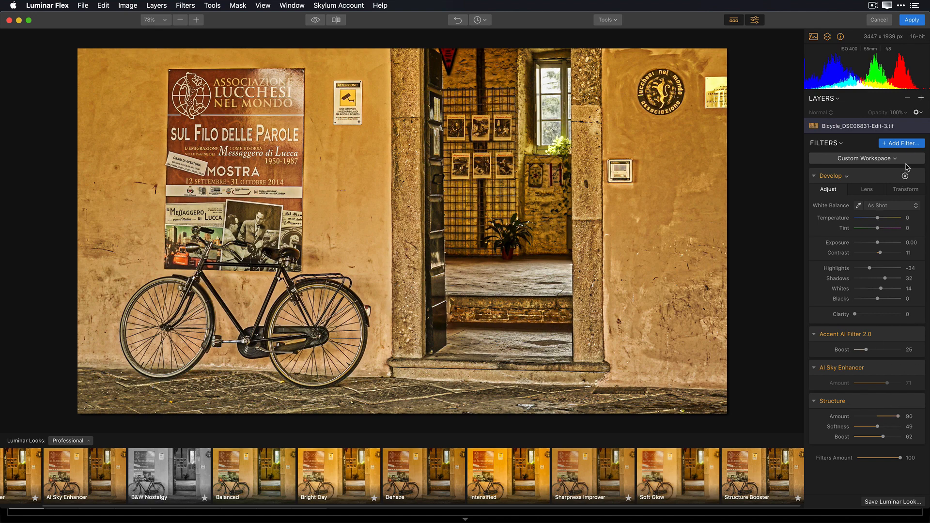
Add Details Enhancer and Dramatic filters from the Filters Catalog and fit the photo to the window
left_click(901, 143)
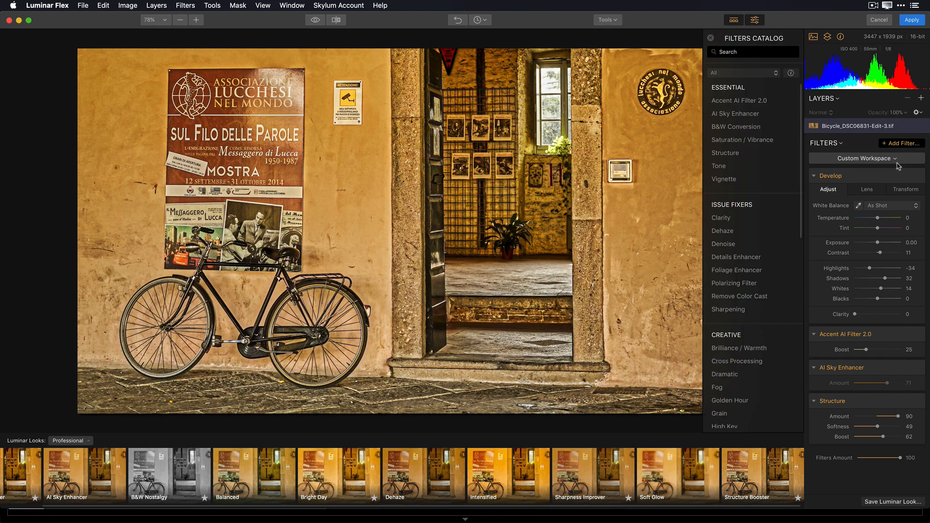
scroll("down", 3)
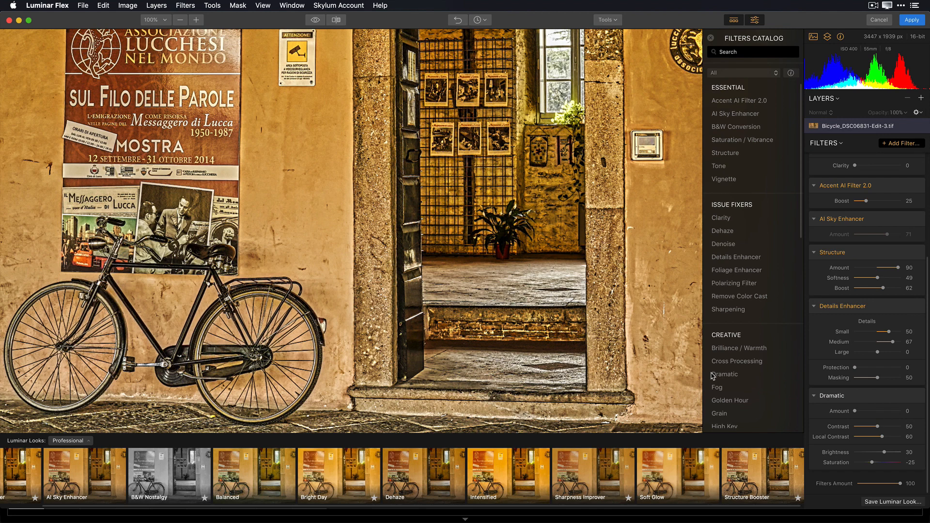
mouse_move(735, 388)
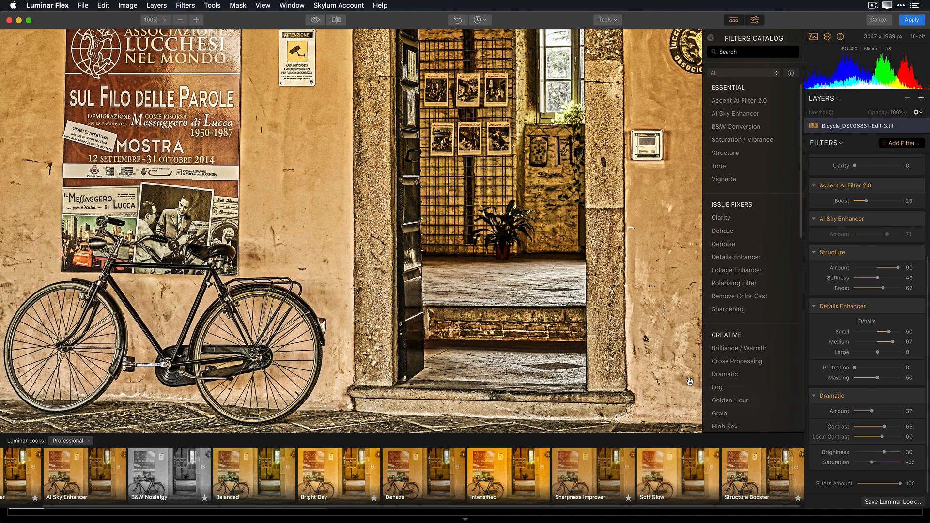
left_click(180, 19)
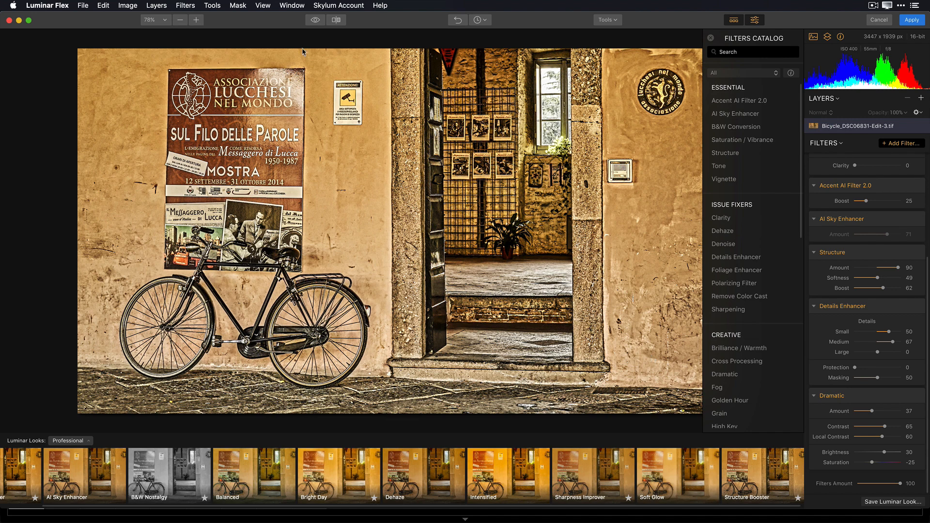
left_click(315, 20)
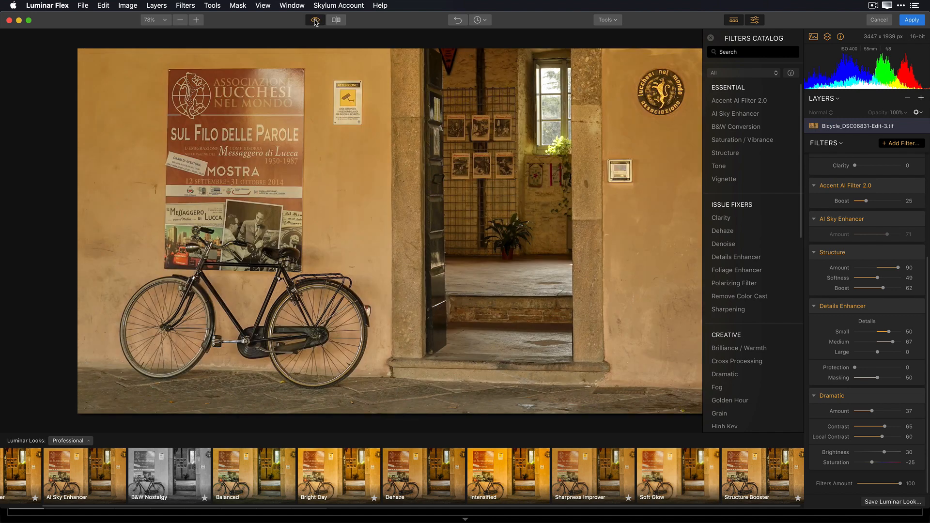
left_click(315, 19)
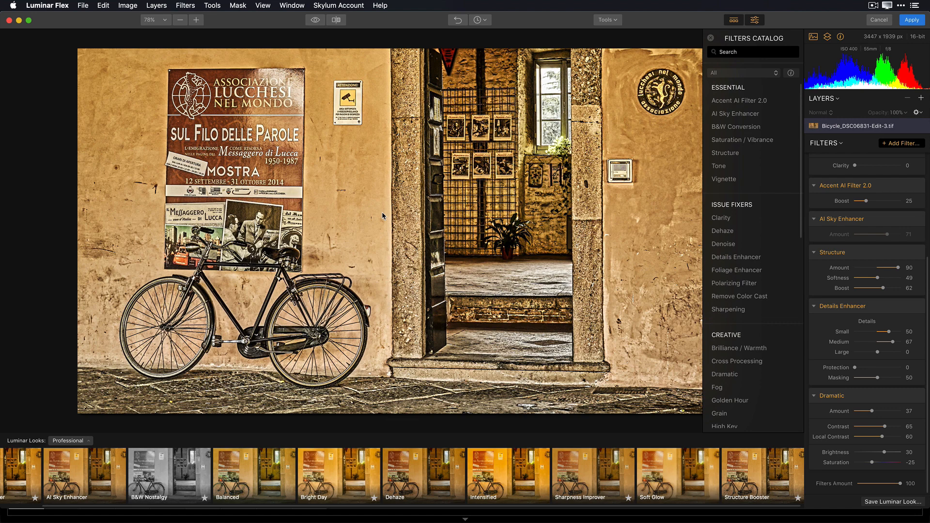
mouse_move(394, 215)
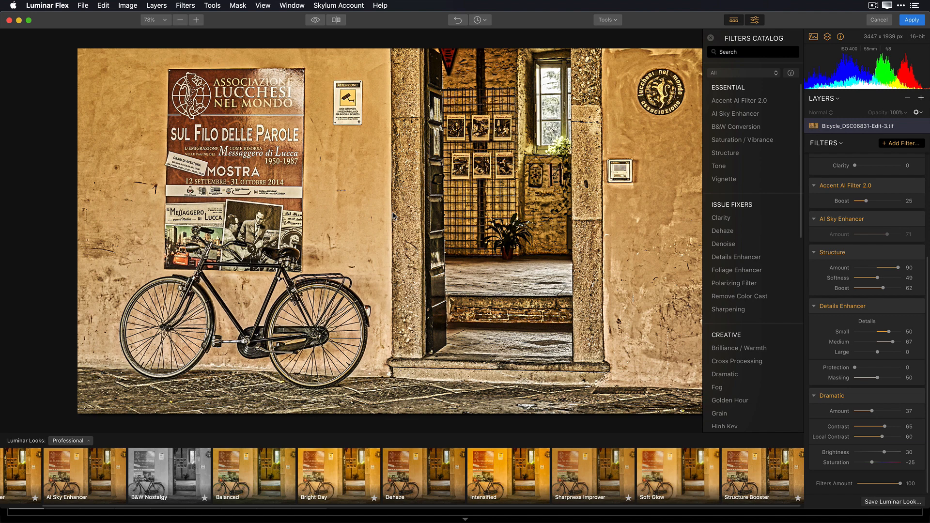
mouse_move(894, 503)
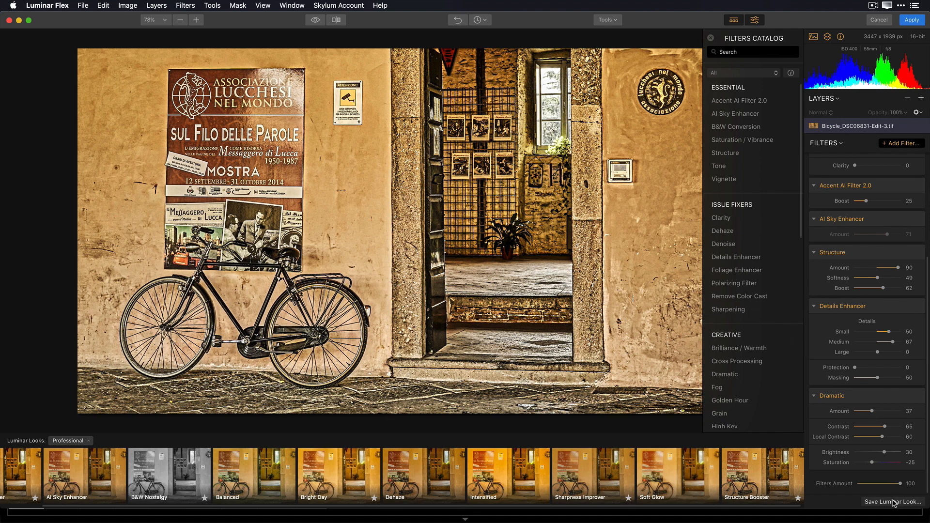
Save the current filter stack as a user look named 'Abba grunge'
left_click(892, 502)
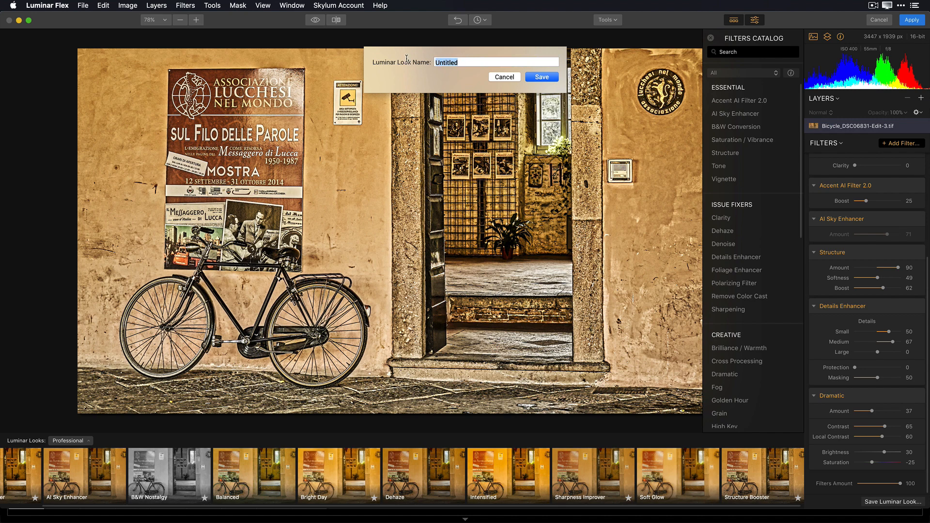
type("Abba")
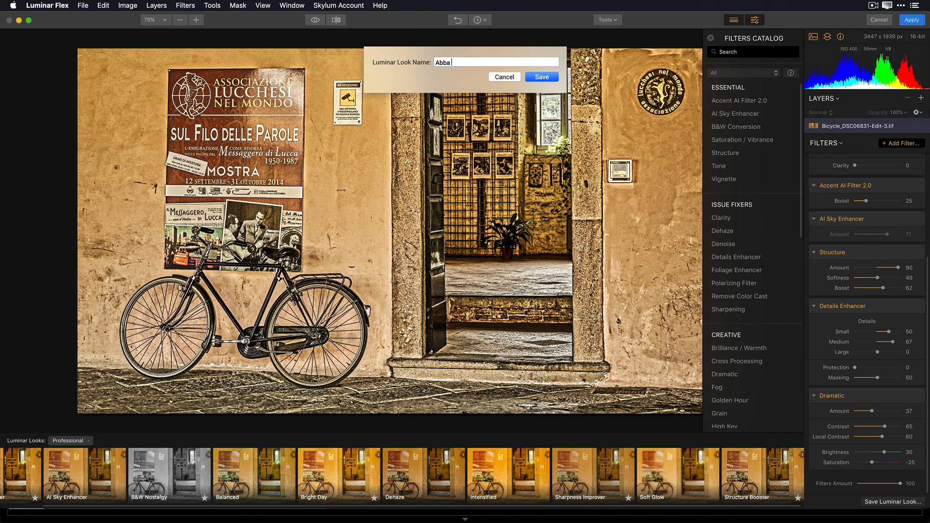
type("grunge")
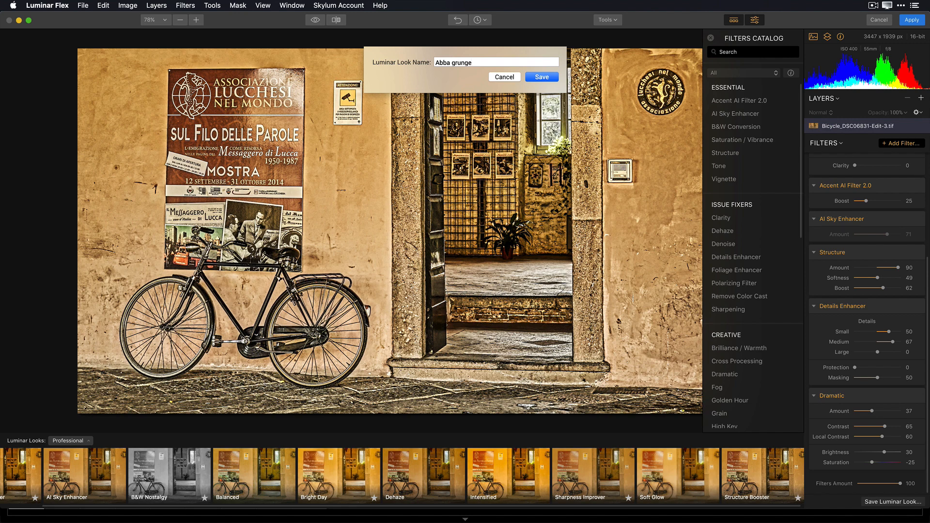
left_click(541, 77)
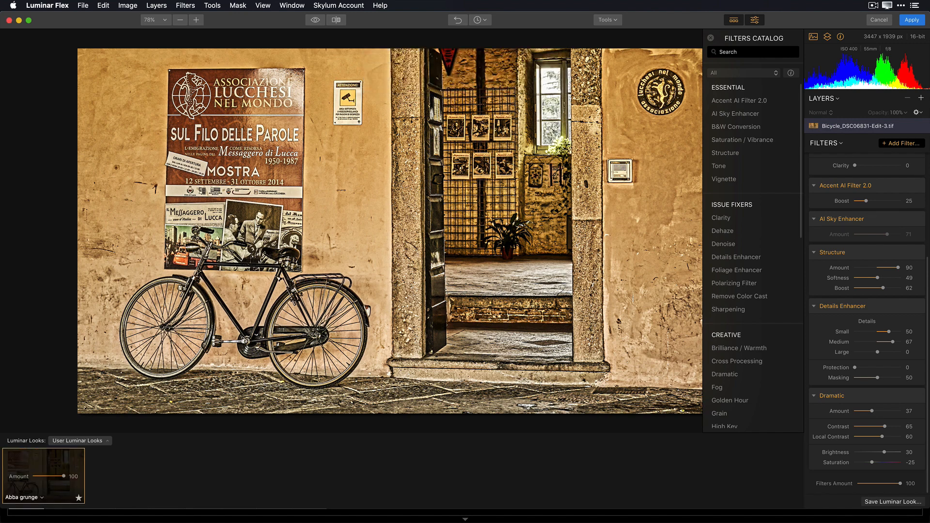
mouse_move(407, 61)
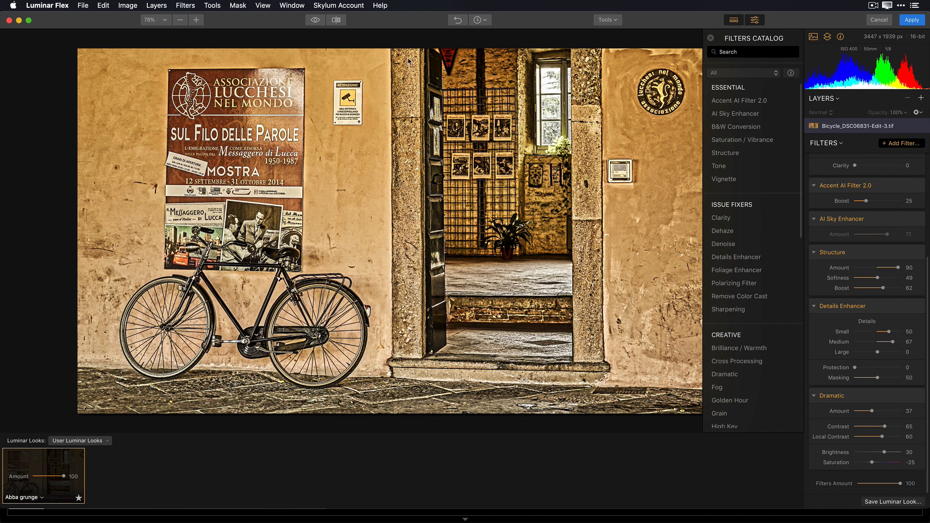
mouse_move(115, 437)
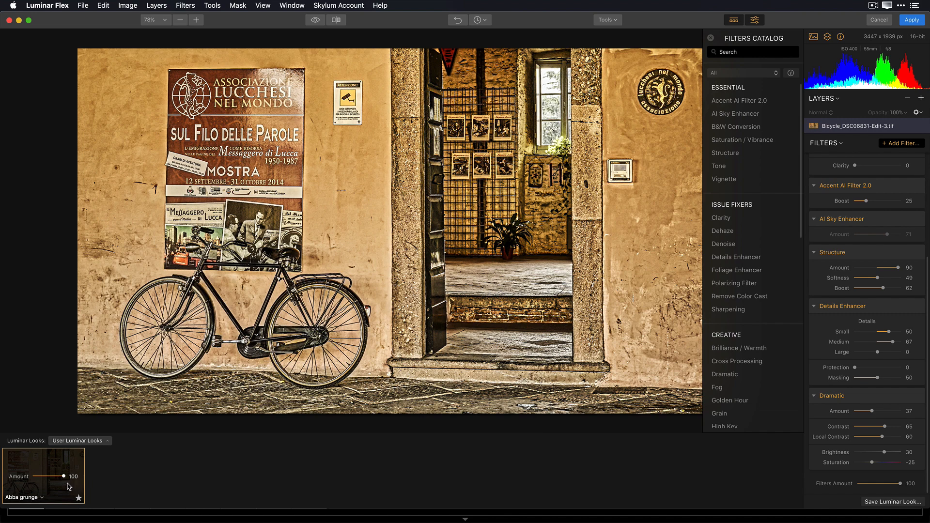
mouse_move(106, 489)
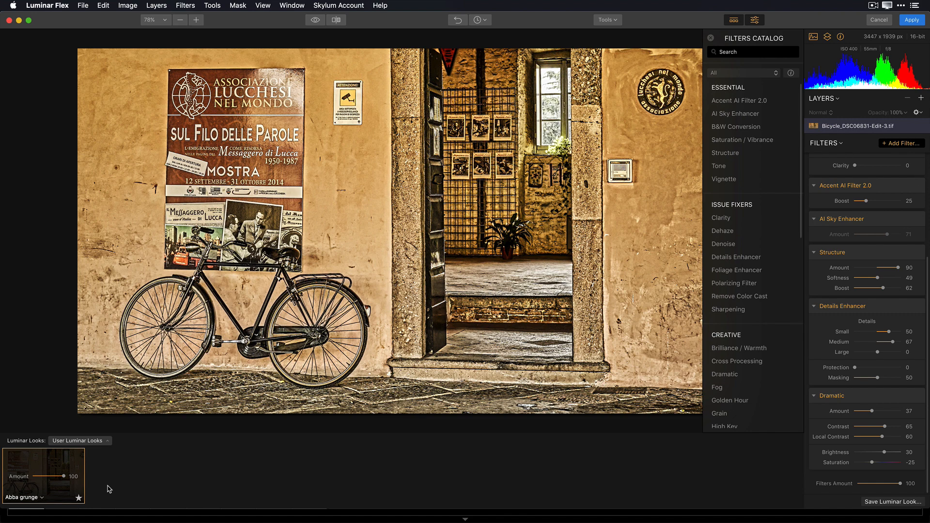
mouse_move(842, 148)
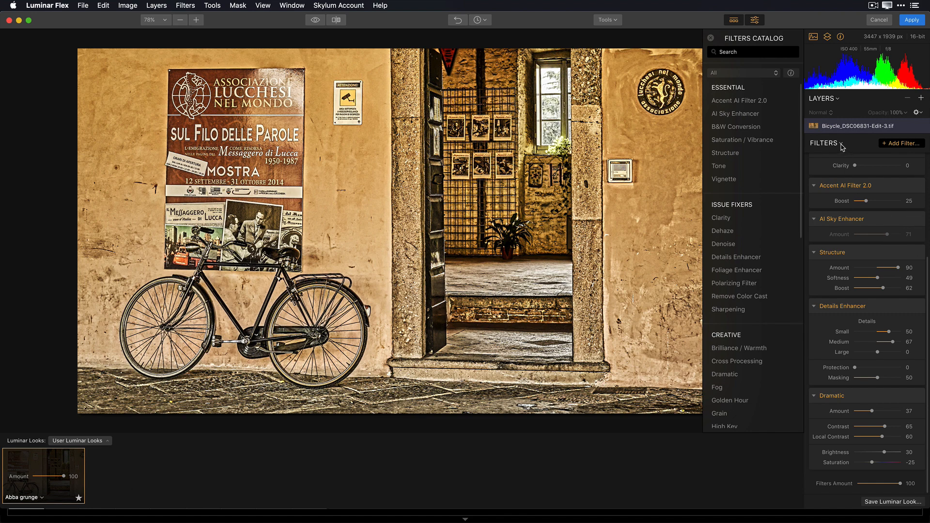
Delete all filters, then add Accent AI 2.0, Dehaze, Details Enhancer, Structure and Saturation/Vibrance
left_click(835, 143)
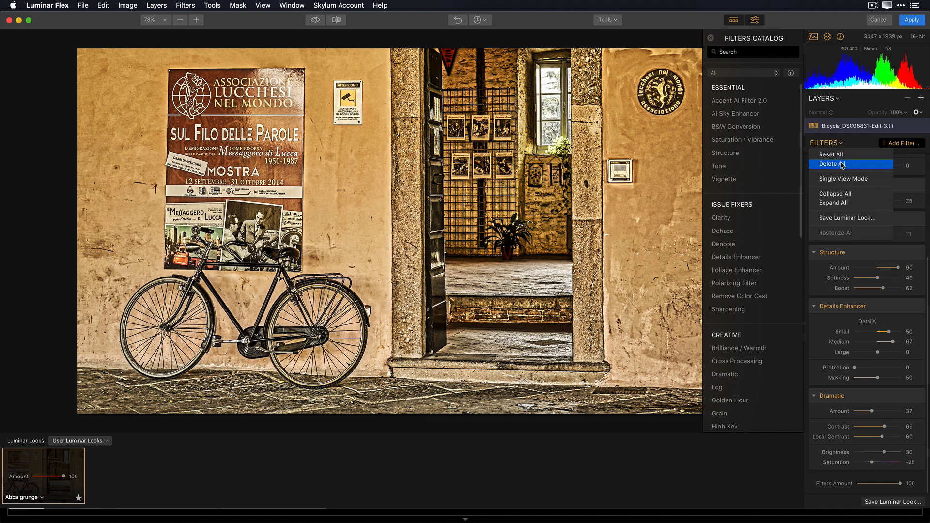
left_click(832, 164)
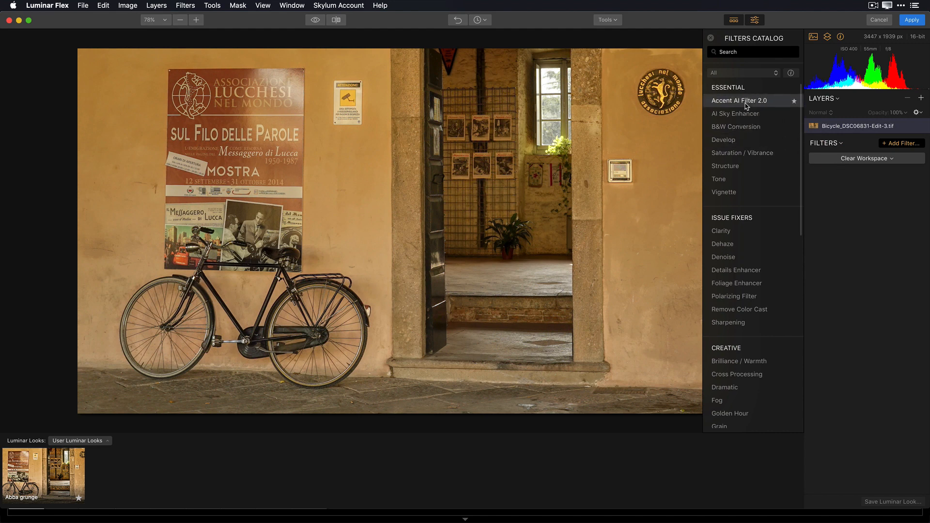
left_click(739, 100)
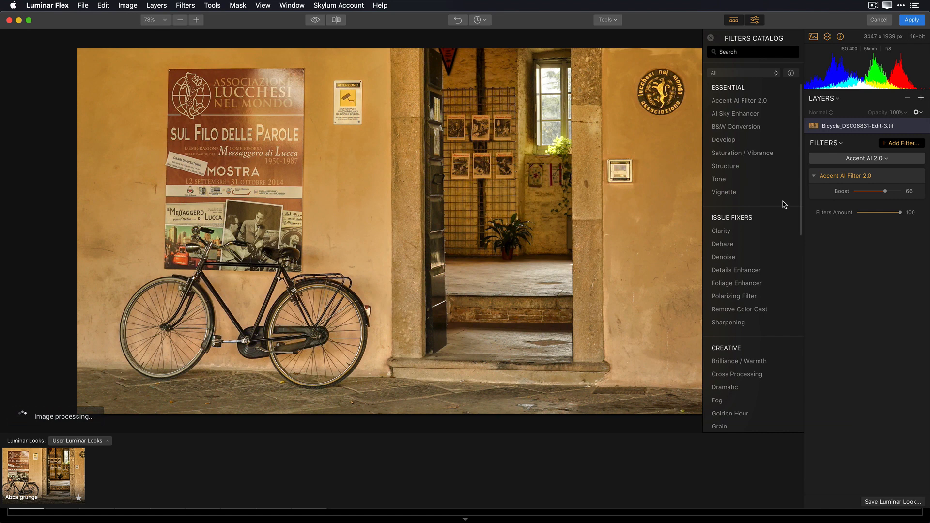
left_click(723, 244)
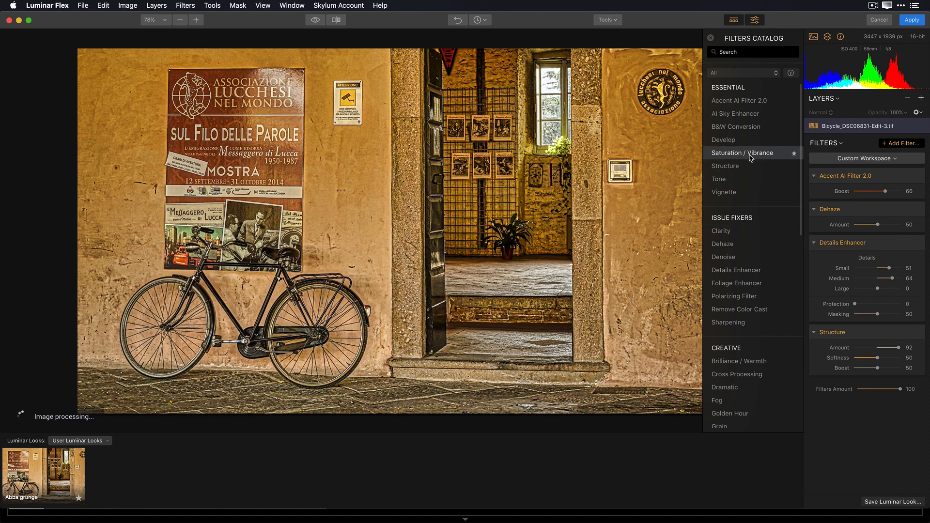
left_click(740, 152)
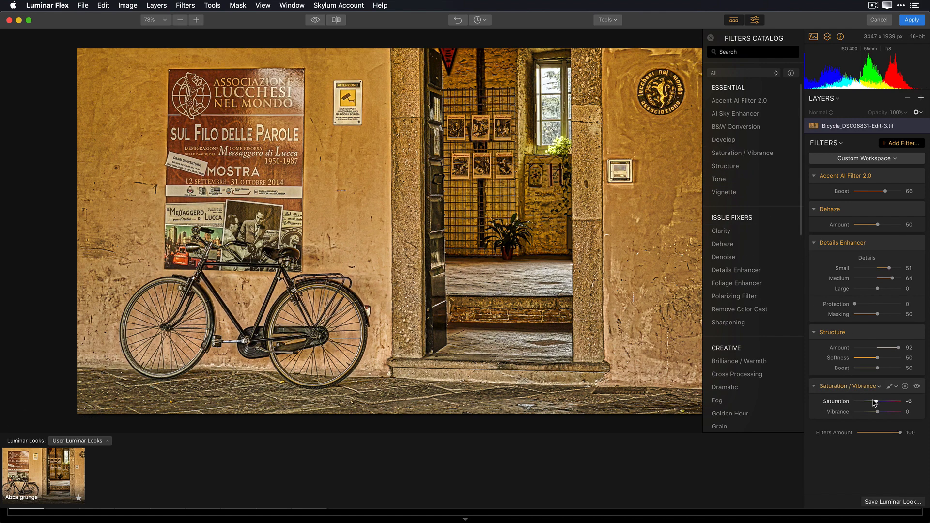
Save the desaturated filter stack as a second user look, 'grunge 2'
left_click(892, 501)
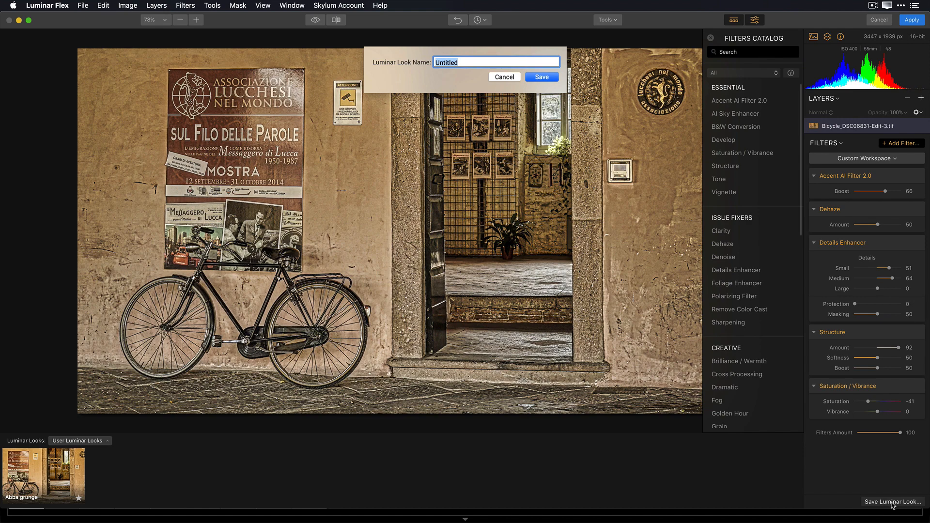
mouse_move(481, 64)
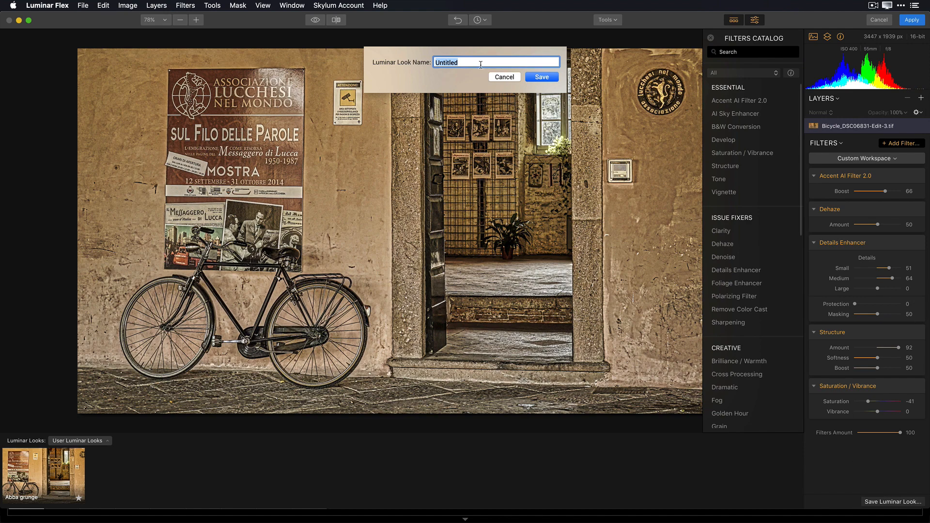
type("q")
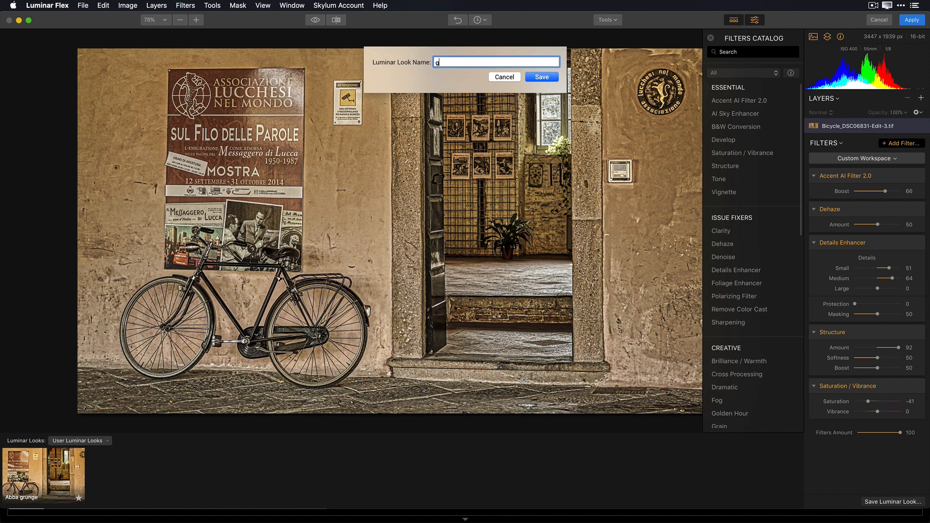
type("runge")
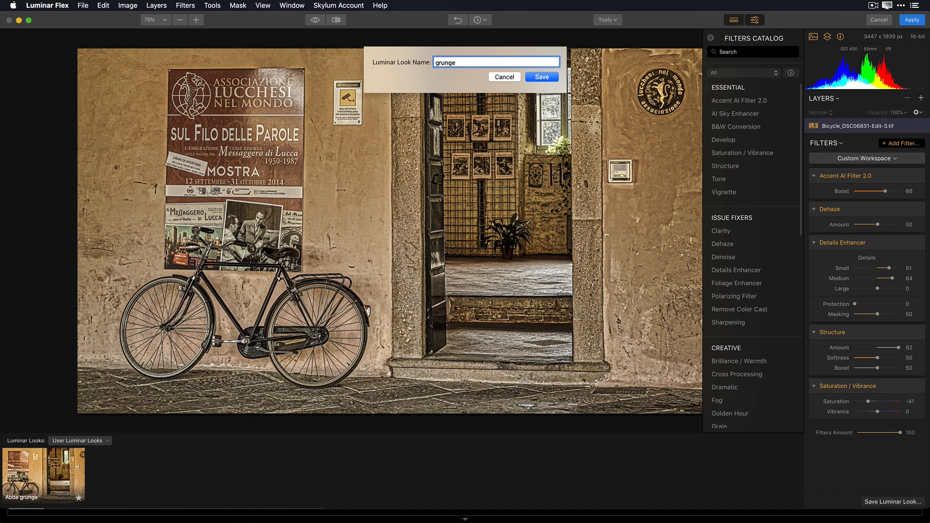
left_click(540, 76)
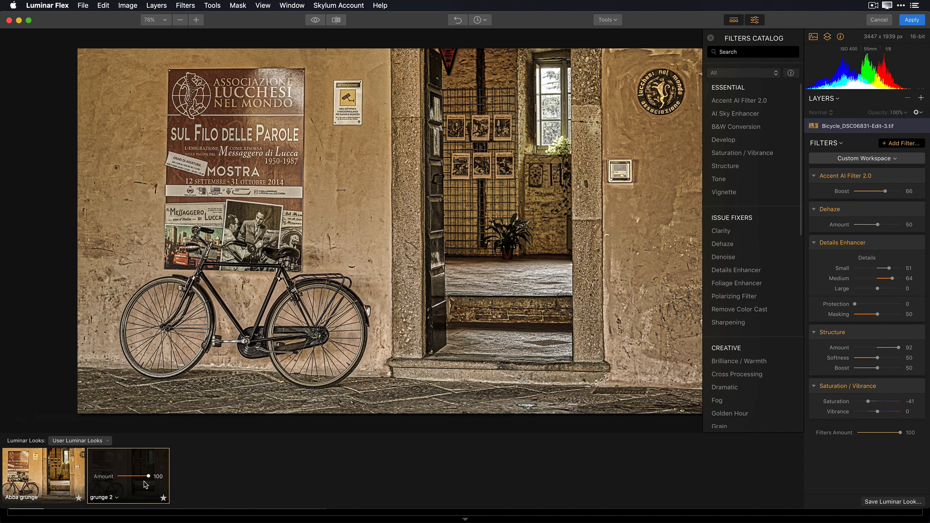
mouse_move(87, 8)
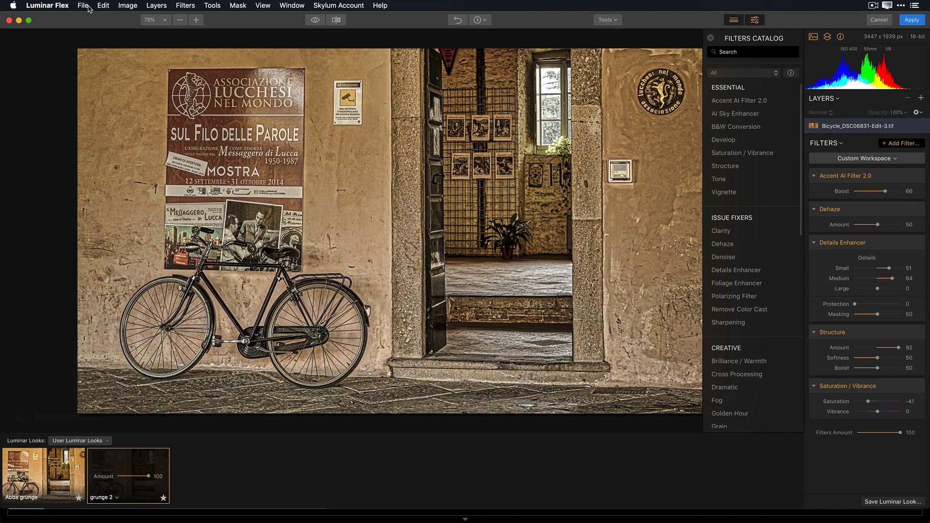
left_click(82, 5)
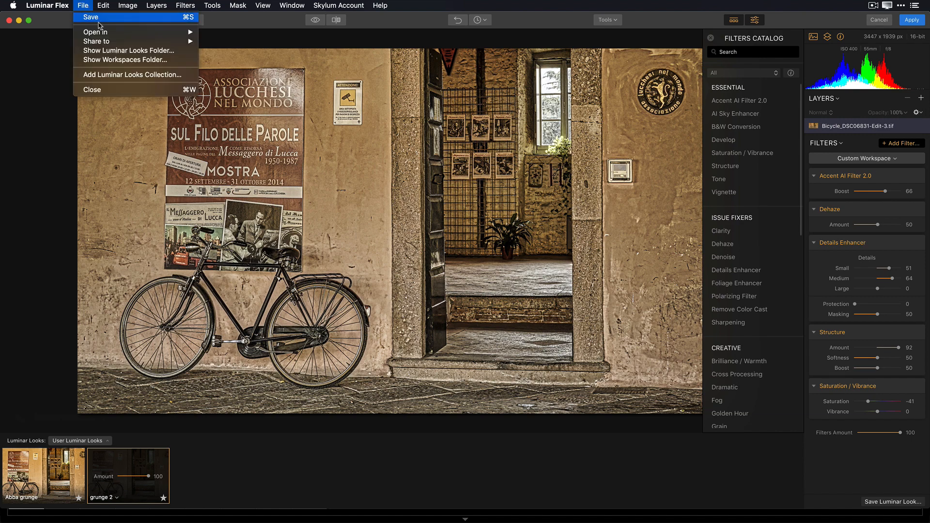
mouse_move(113, 53)
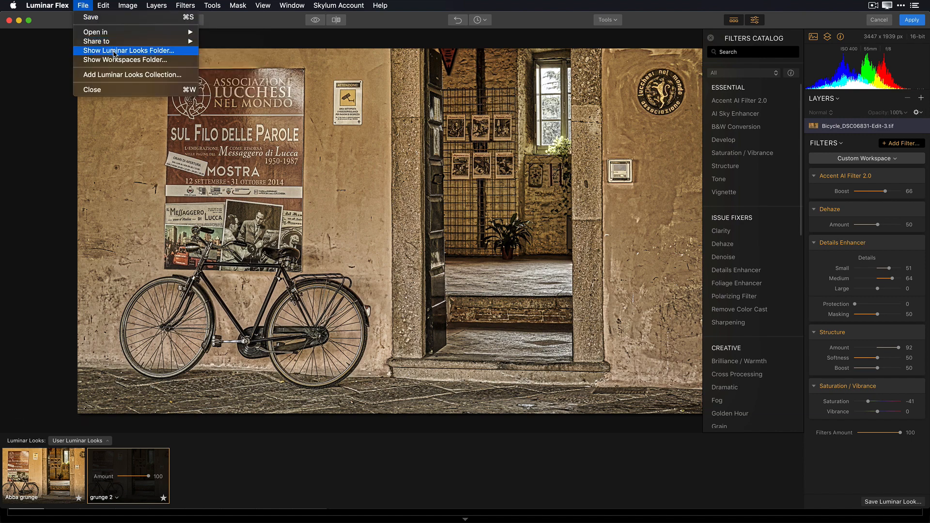
left_click(127, 50)
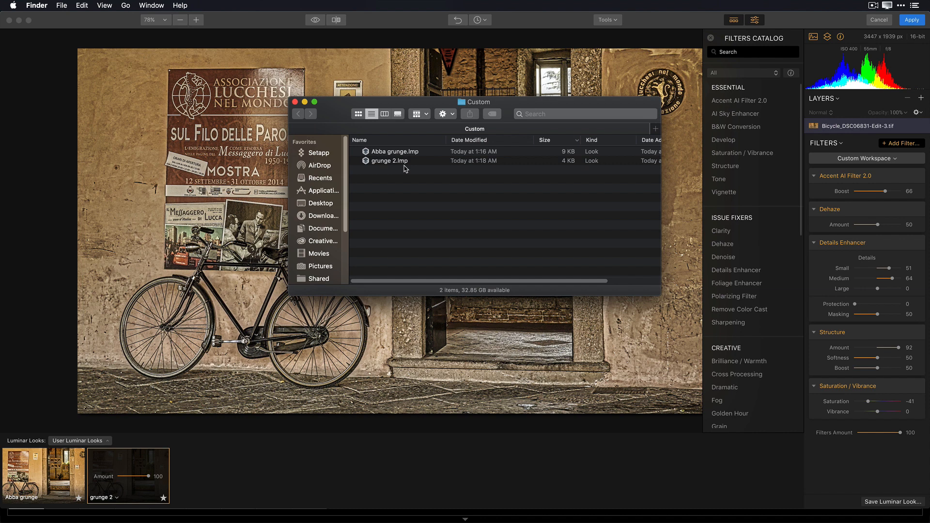
mouse_move(406, 170)
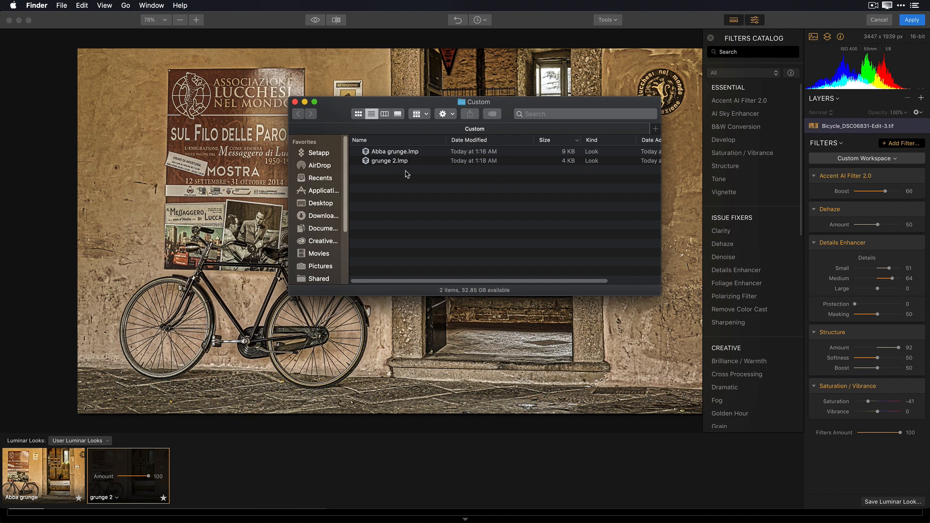
mouse_move(131, 429)
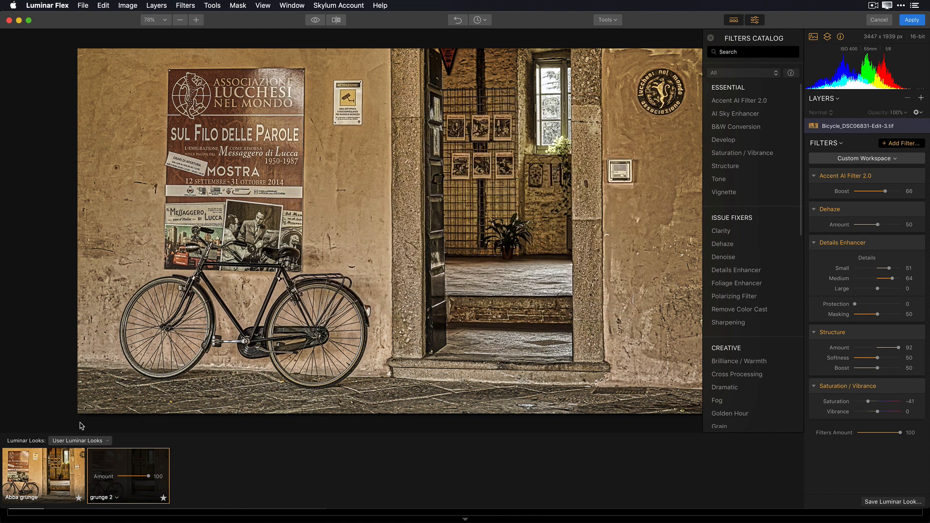
Bring up the Luminar Looks Collections chooser from the User Luminar Looks dropdown
left_click(77, 441)
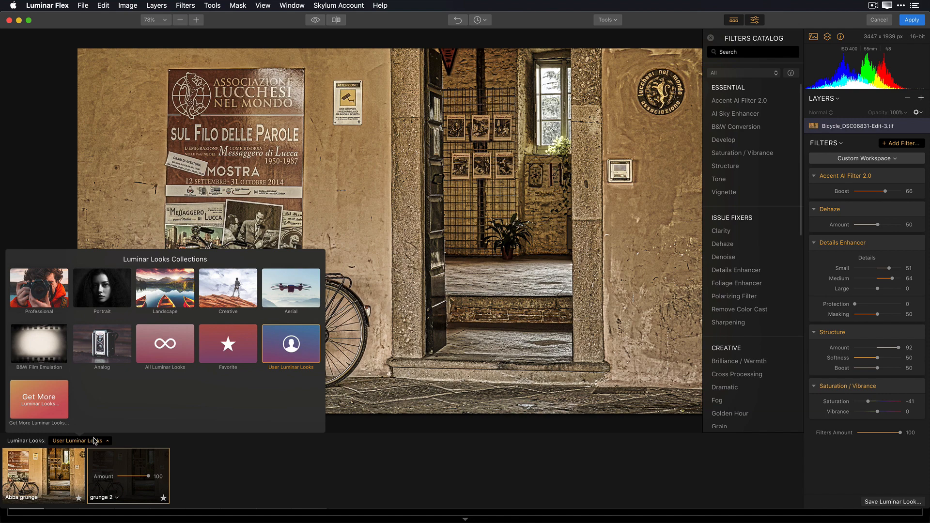
mouse_move(54, 417)
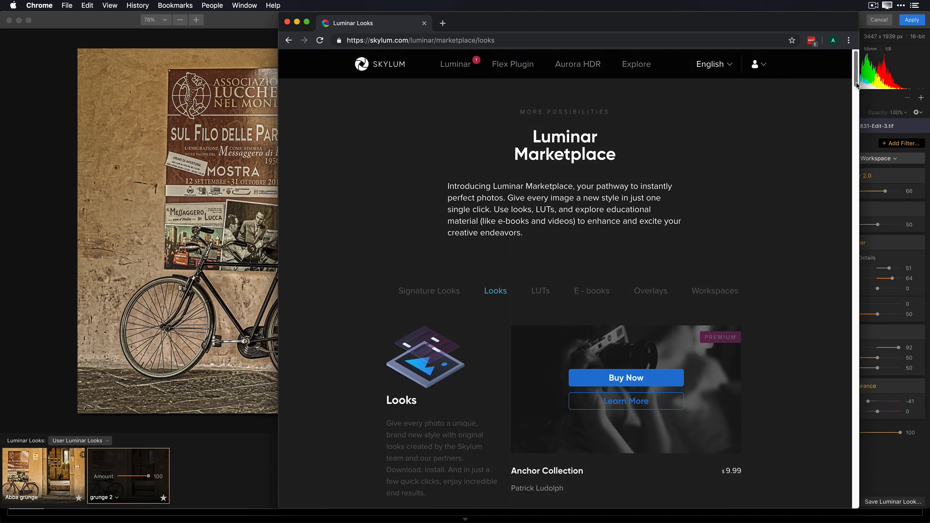
Open the Atomic Colors page on Skylum Marketplace and download its look pack
scroll("down", 3)
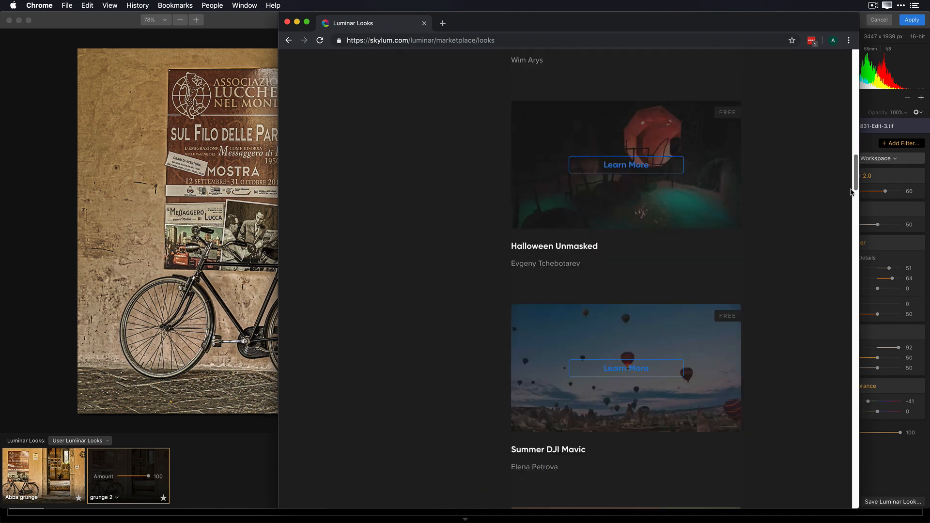
scroll("down", 3)
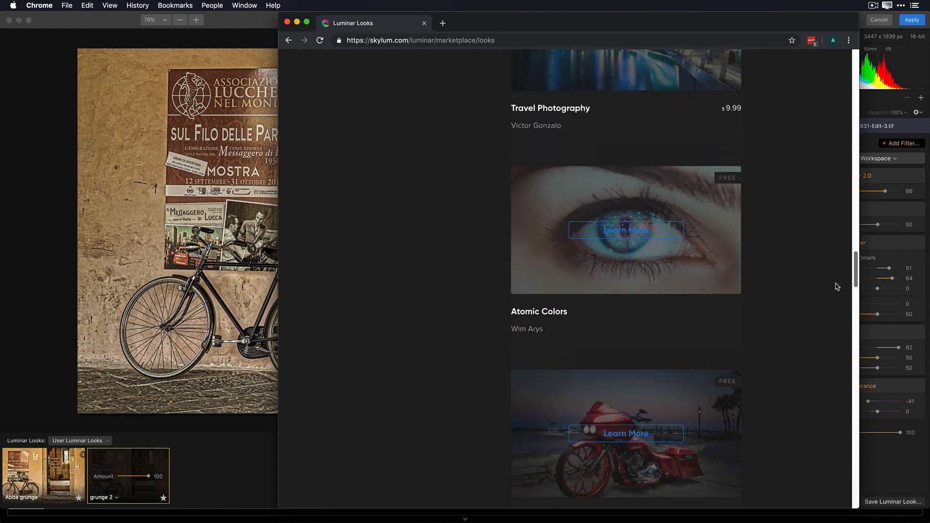
mouse_move(633, 243)
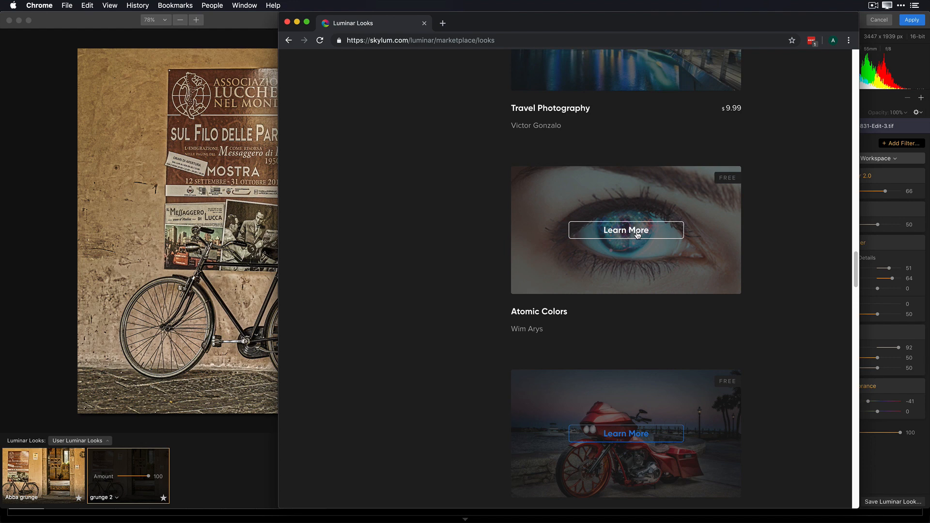
left_click(625, 230)
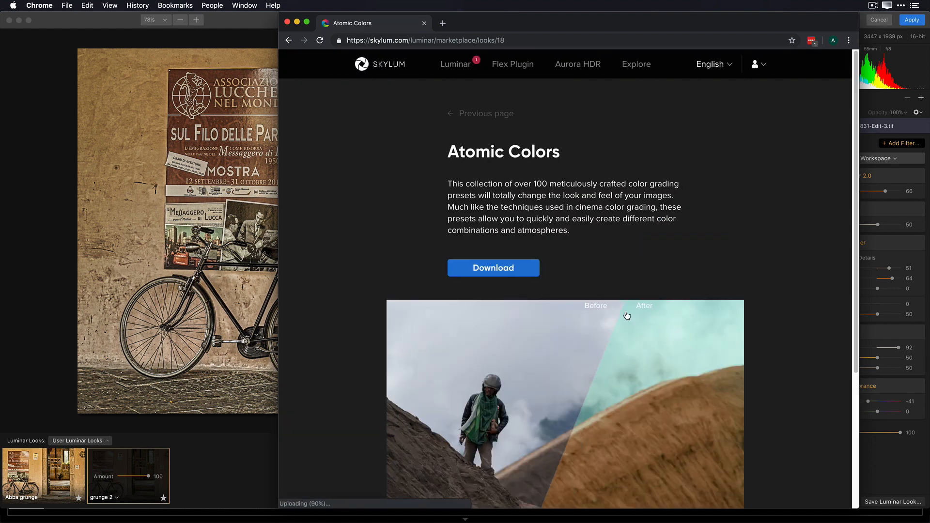
scroll("down", 3)
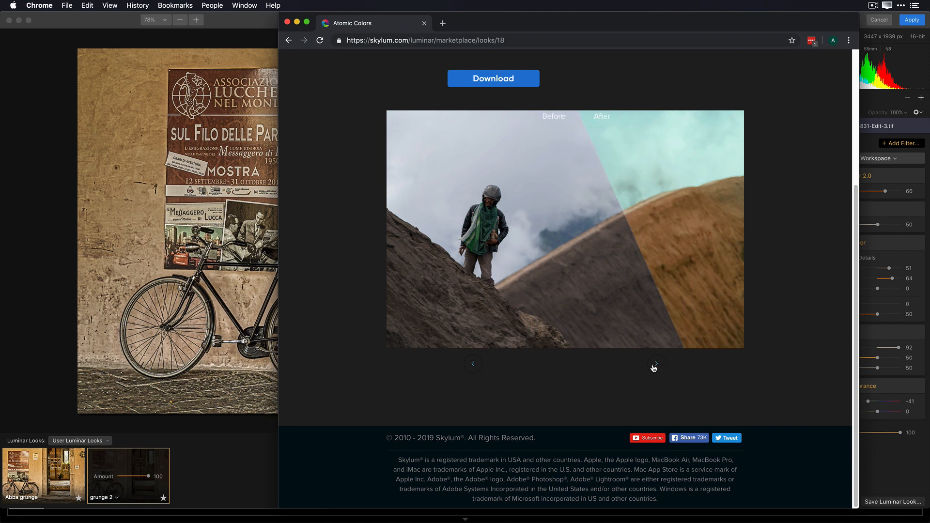
left_click(656, 363)
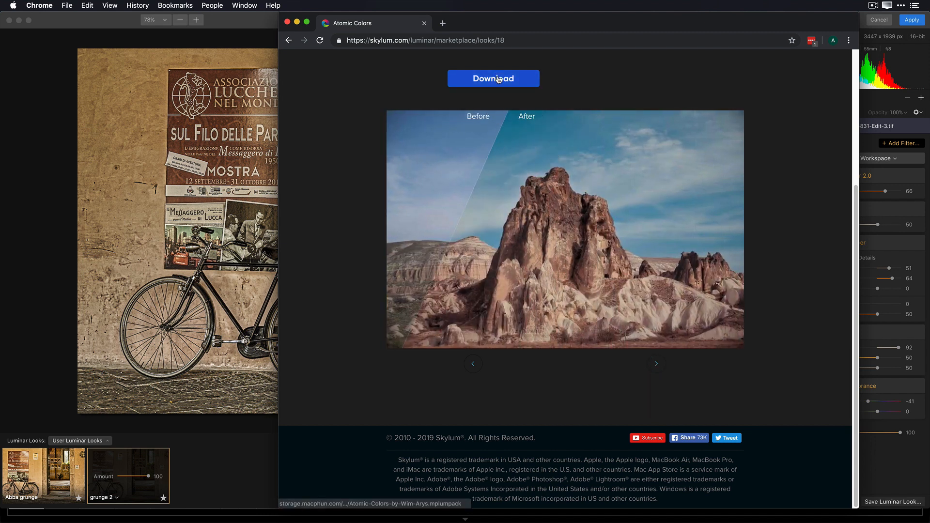
left_click(492, 79)
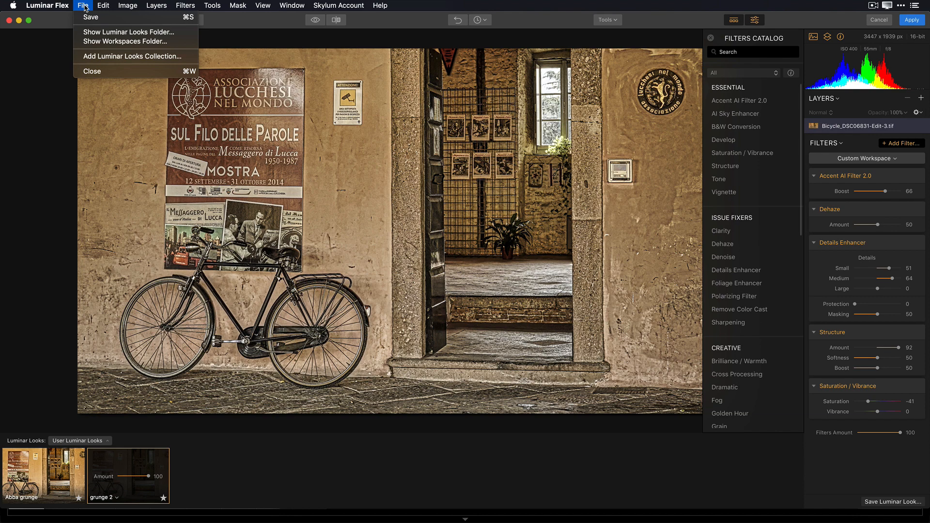
mouse_move(135, 56)
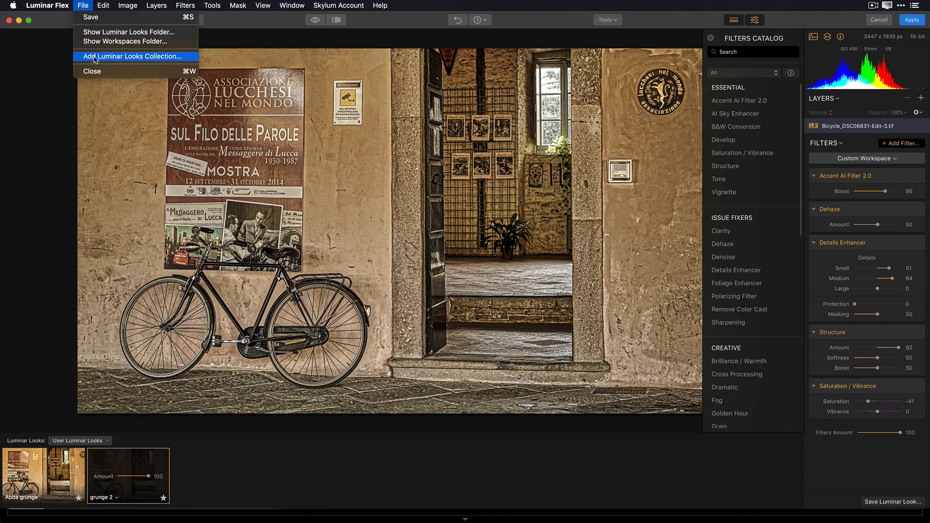
Import Atomic-Colors-by-Wim-Arys.mplumpack from Downloads as a looks collection and confirm
left_click(134, 57)
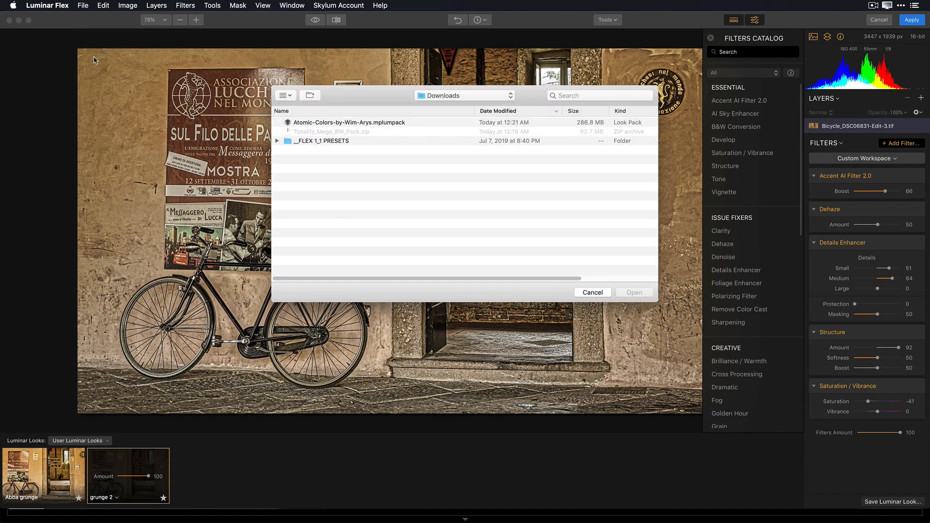
mouse_move(379, 187)
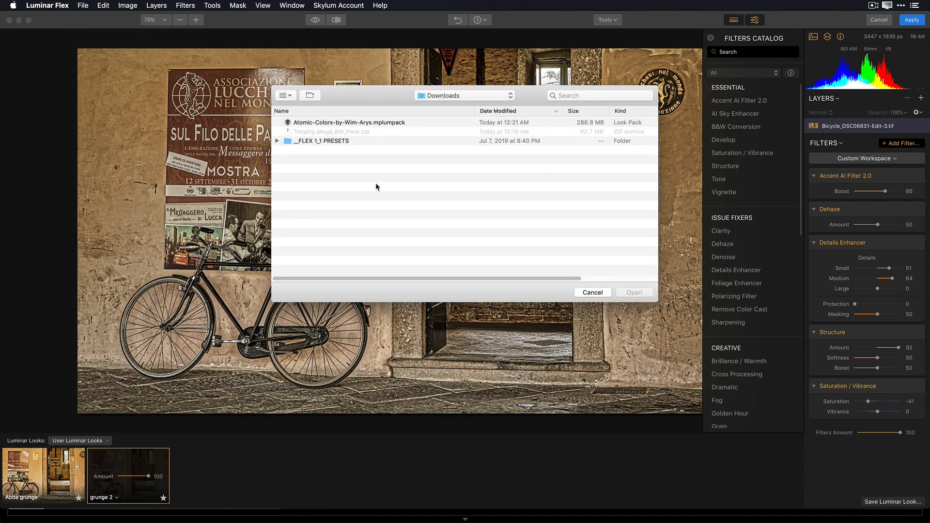
left_click(348, 122)
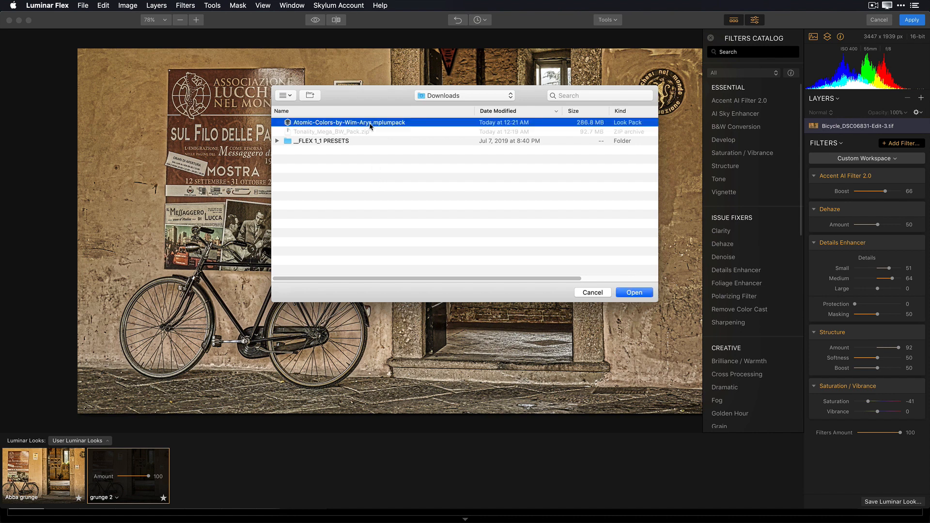
mouse_move(631, 311)
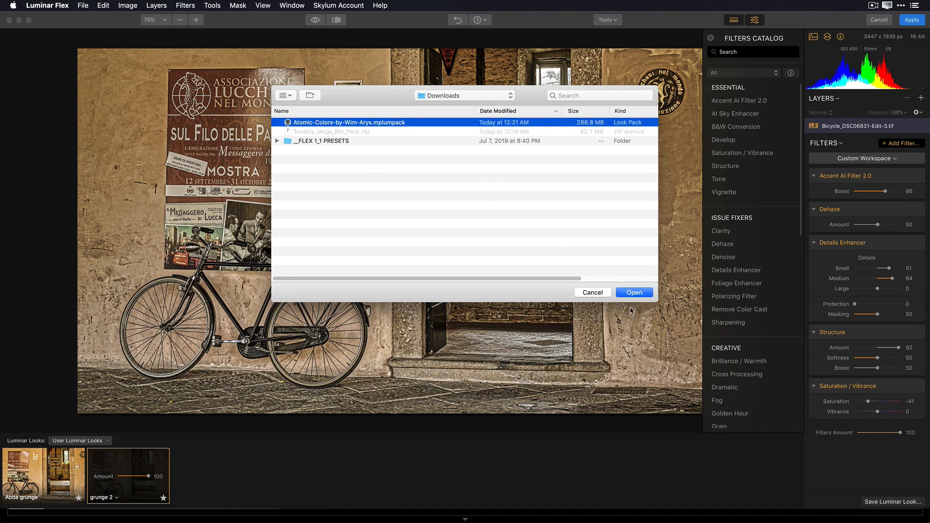
left_click(633, 292)
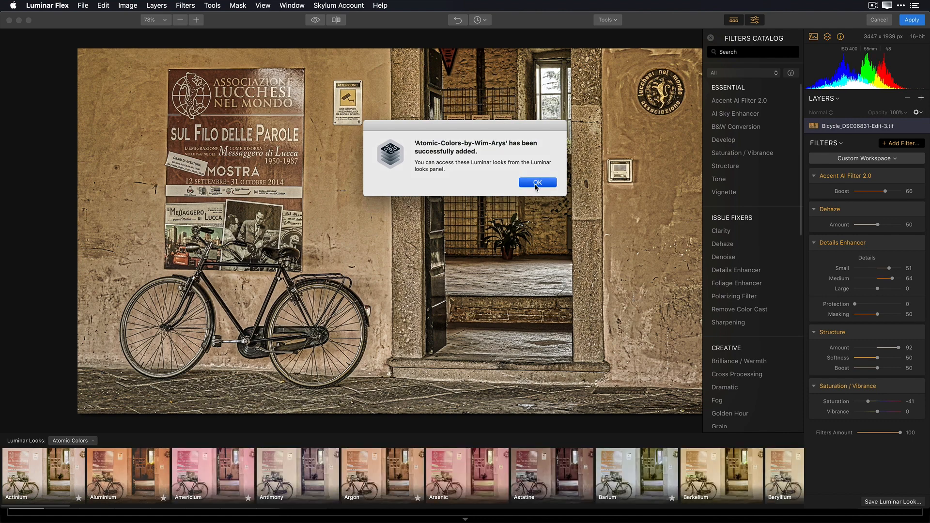
left_click(537, 182)
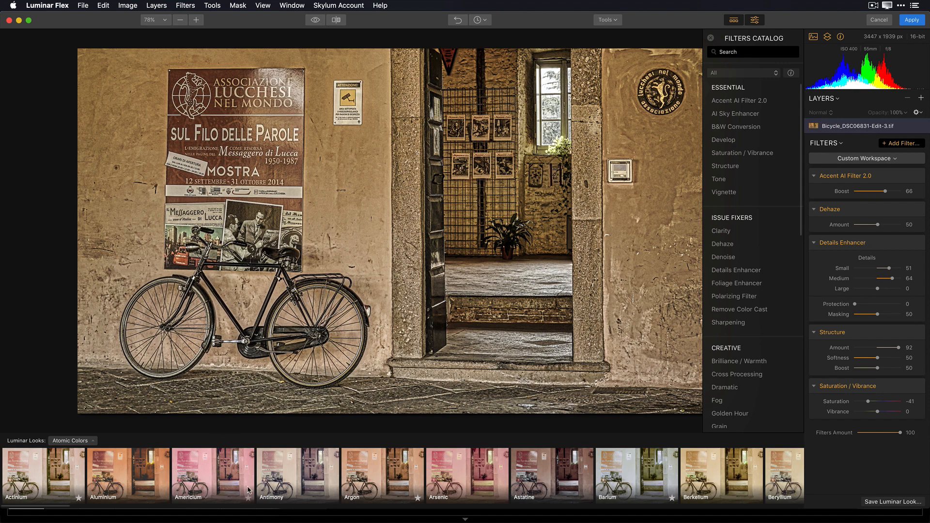
Preview the Aluminium and Argon looks, then reapply grunge 2 from User Luminar Looks
left_click(127, 474)
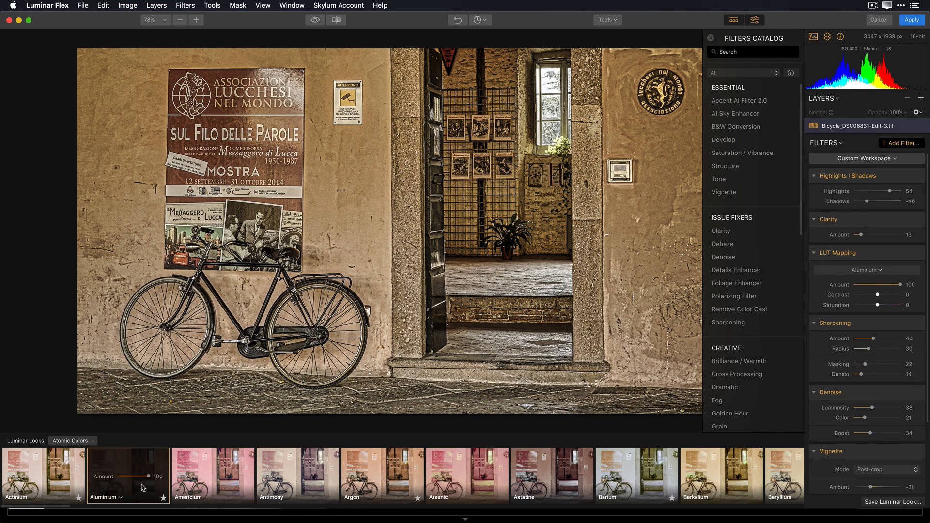
left_click(382, 474)
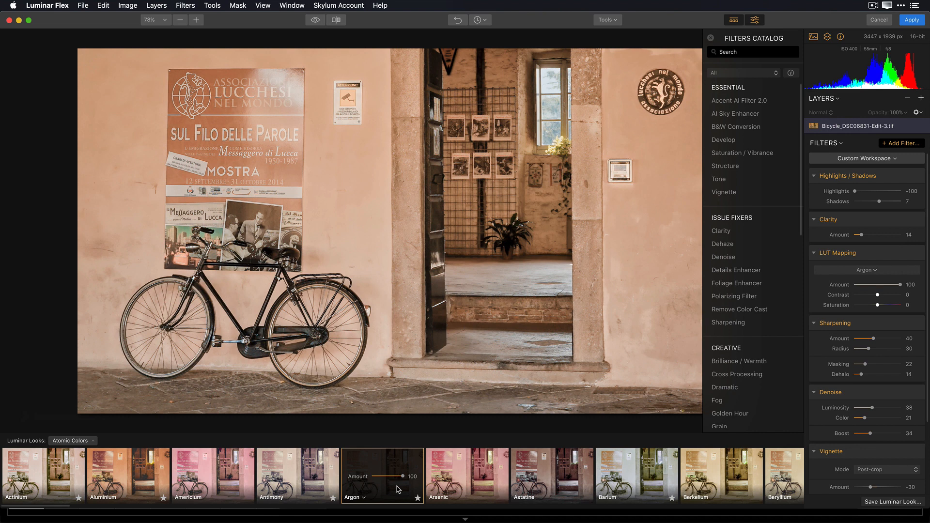
left_click(71, 440)
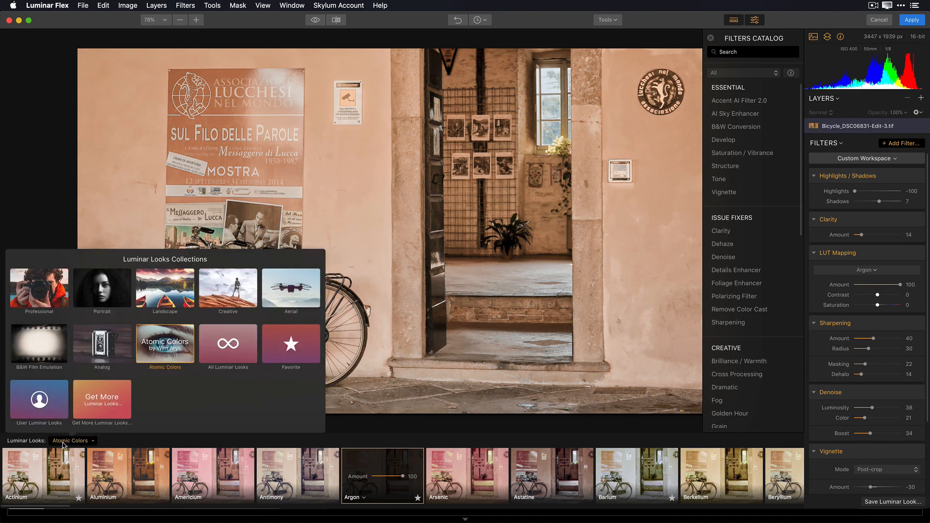
left_click(39, 399)
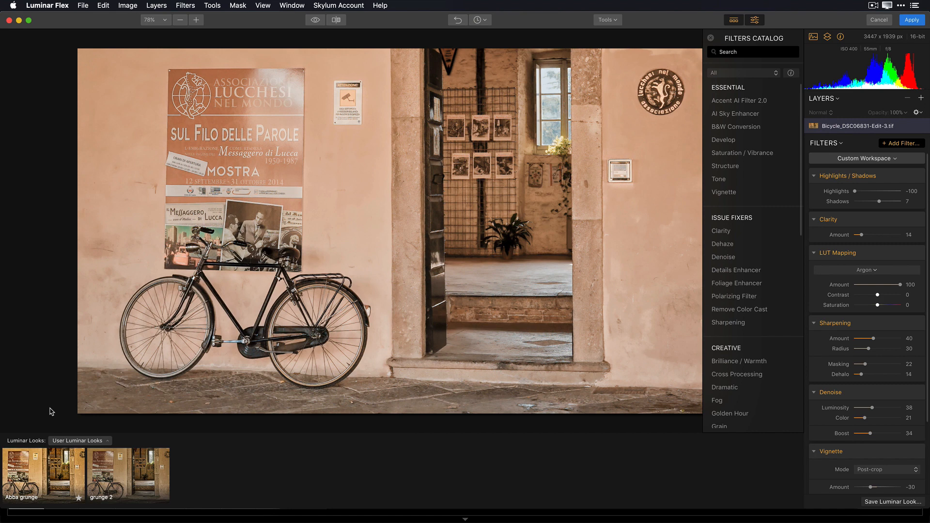
left_click(128, 469)
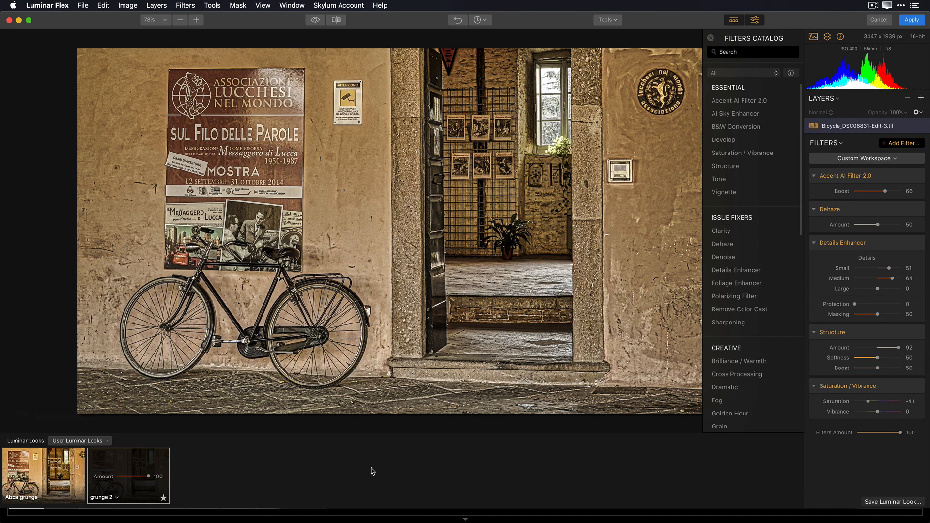
mouse_move(921, 100)
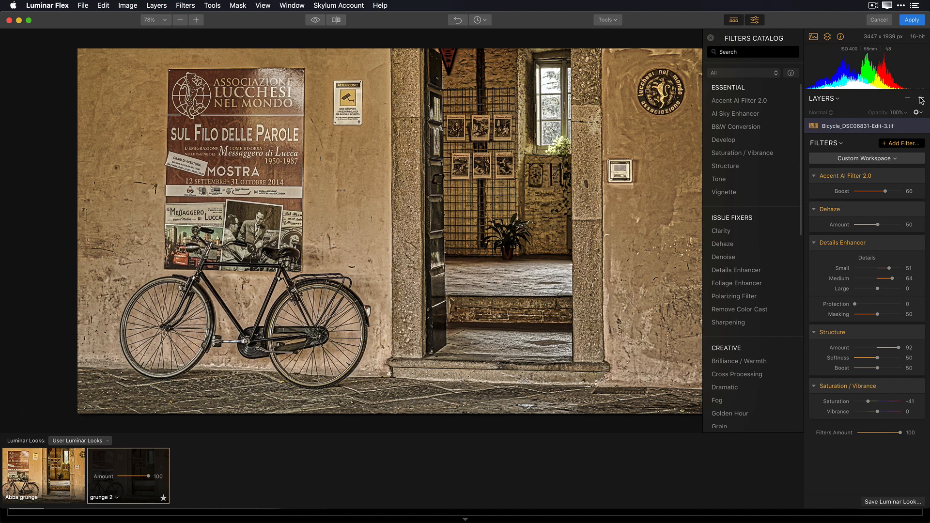
Add an adjustment layer and apply Atomic Colors' Astatine look after trying Aluminium
left_click(919, 99)
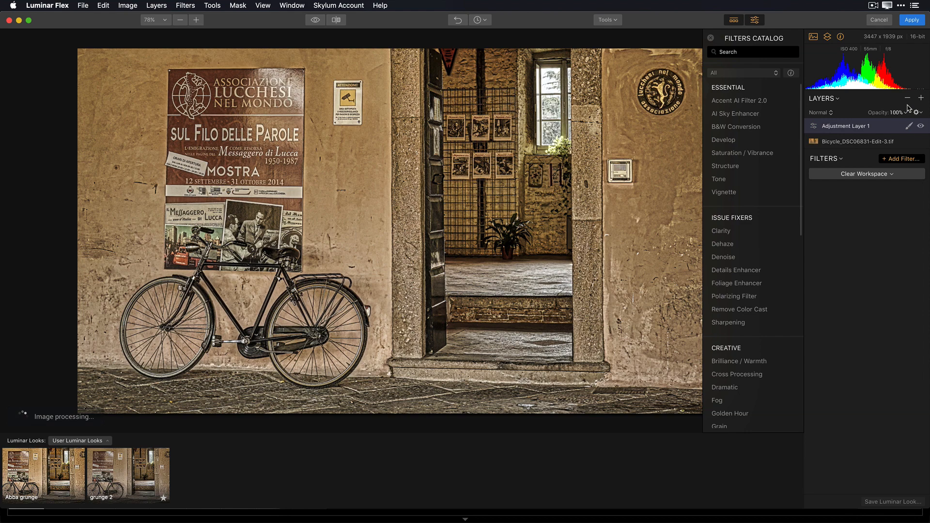
left_click(80, 441)
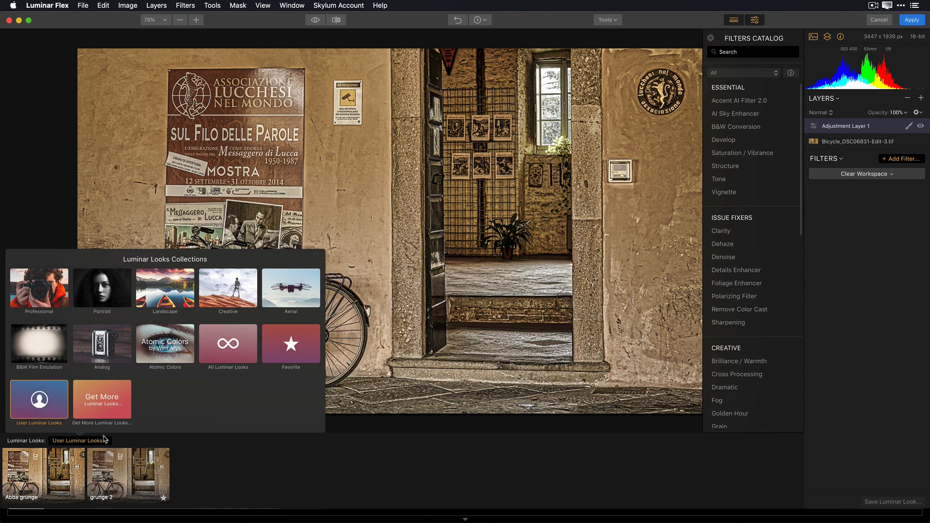
left_click(164, 344)
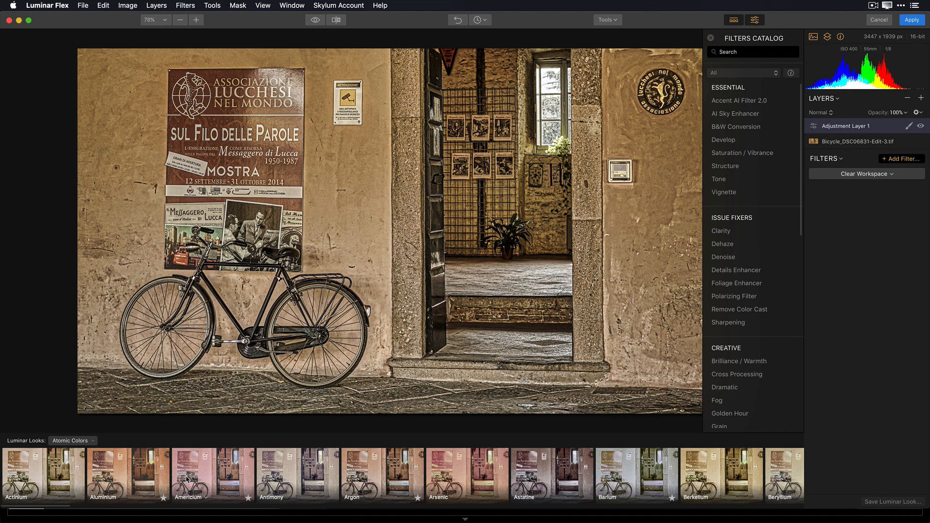
left_click(127, 475)
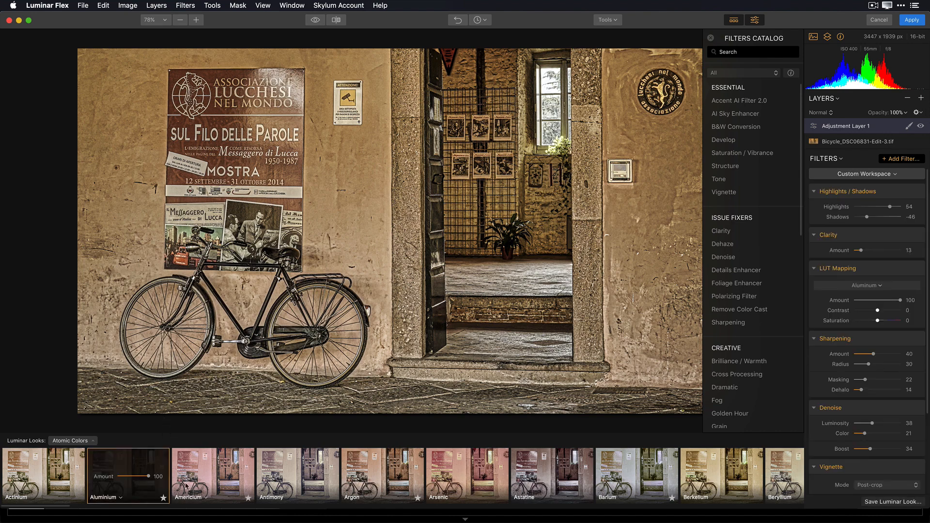
left_click(550, 474)
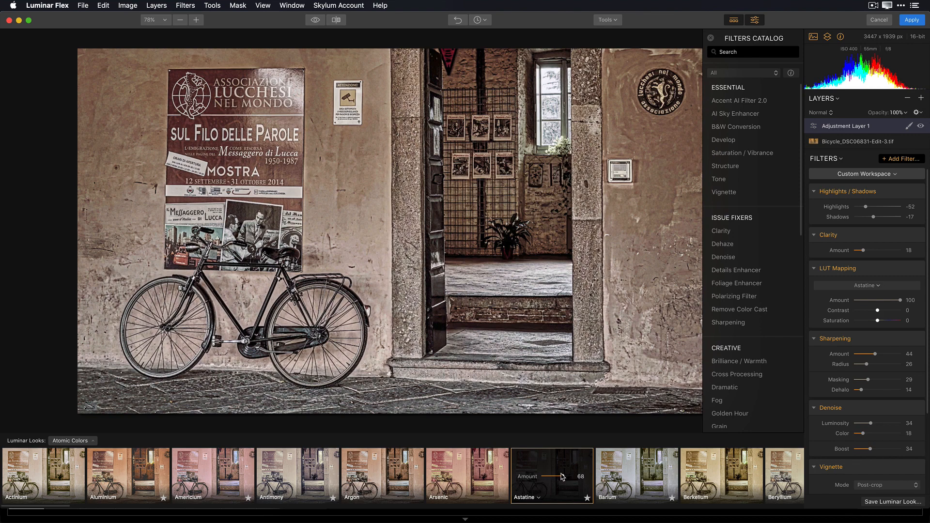
Compare before and after, then apply the Grunge look to the skyline photo
left_click(335, 19)
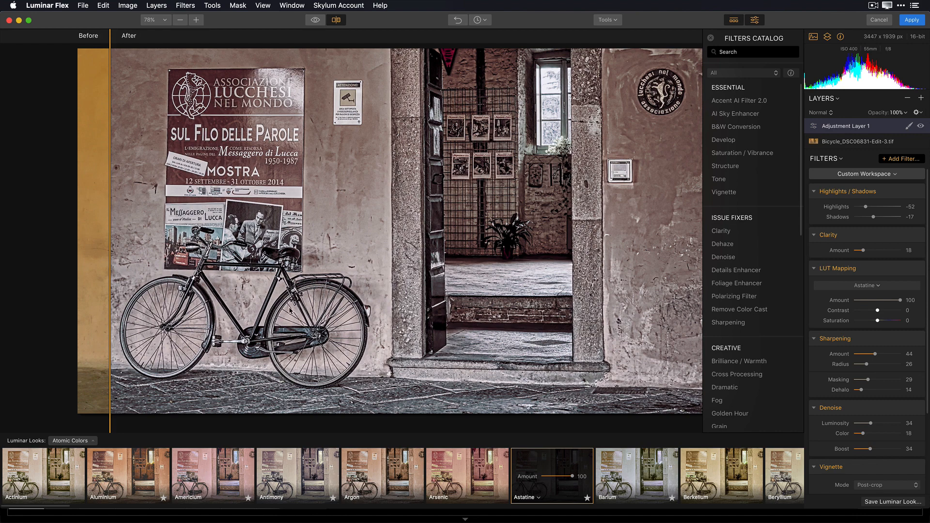
left_click(911, 20)
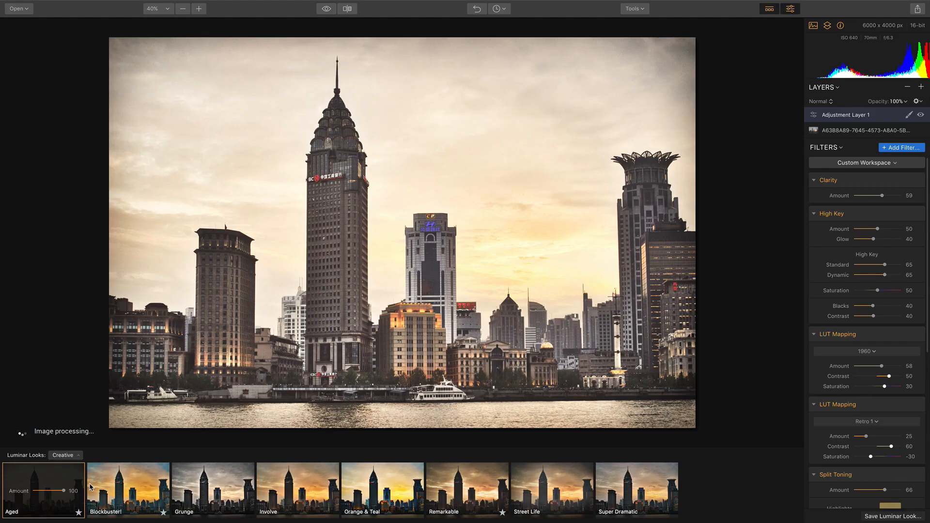
left_click(213, 488)
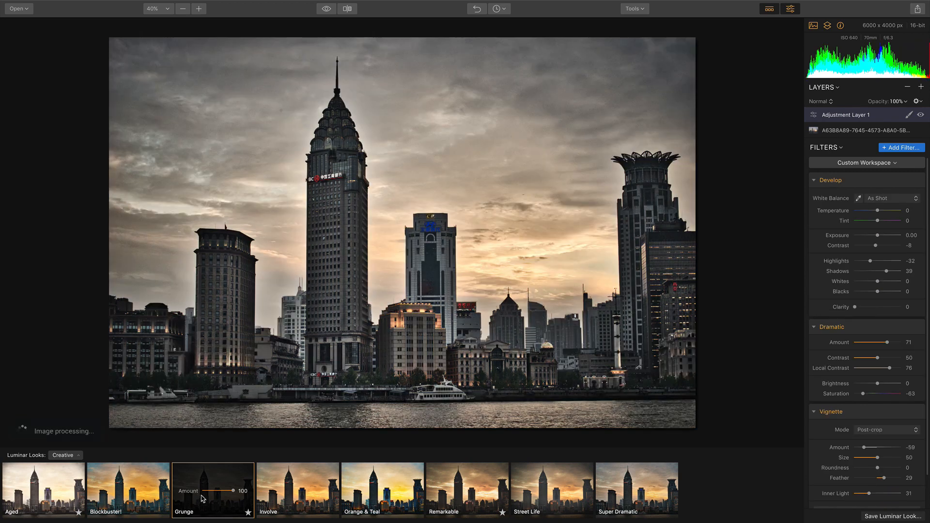